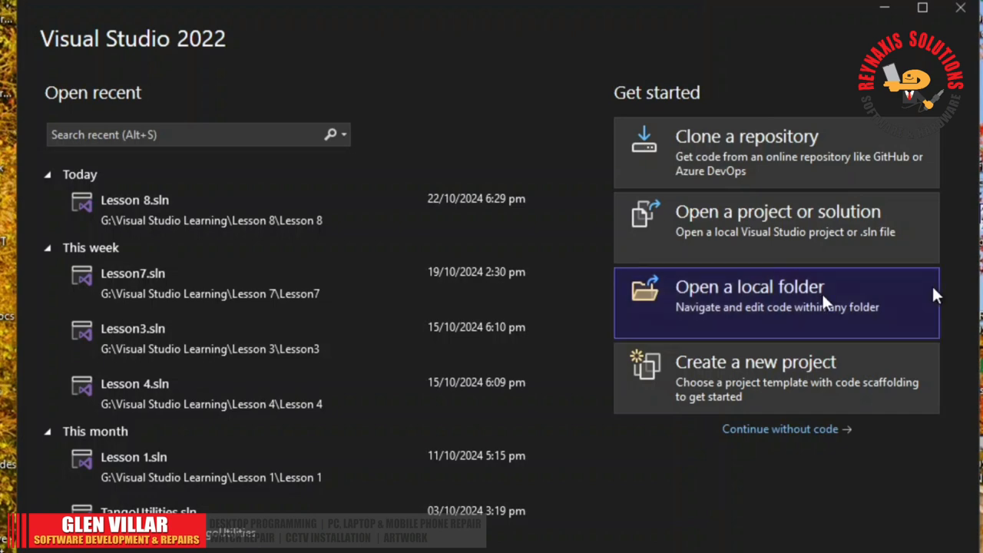
Create a Windows Forms App project named Lesson in the Visual Studio Learning folder.
{"action": "left_click", "coordinate": [755, 361]}
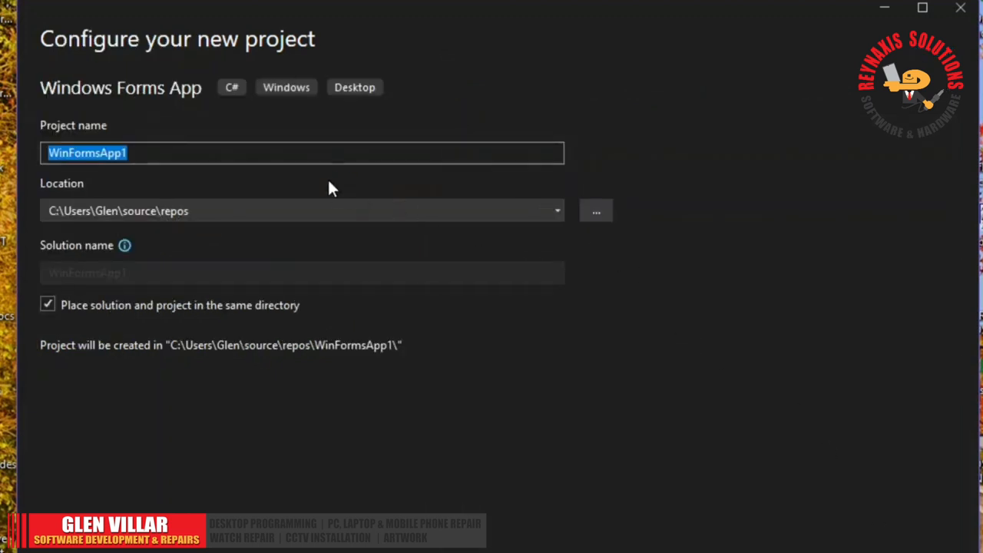
{"action": "type", "text": "Lesson"}
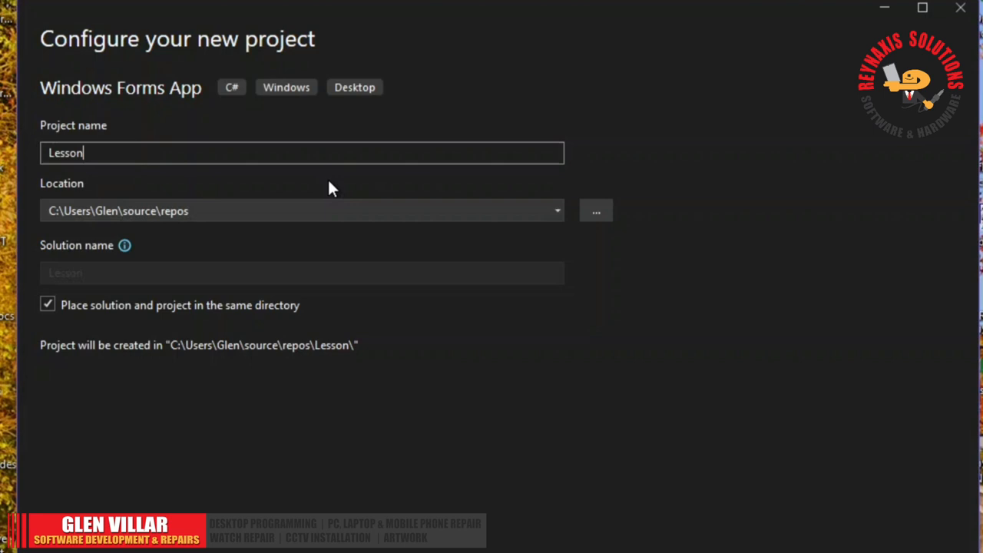
{"action": "left_click", "coordinate": [596, 210]}
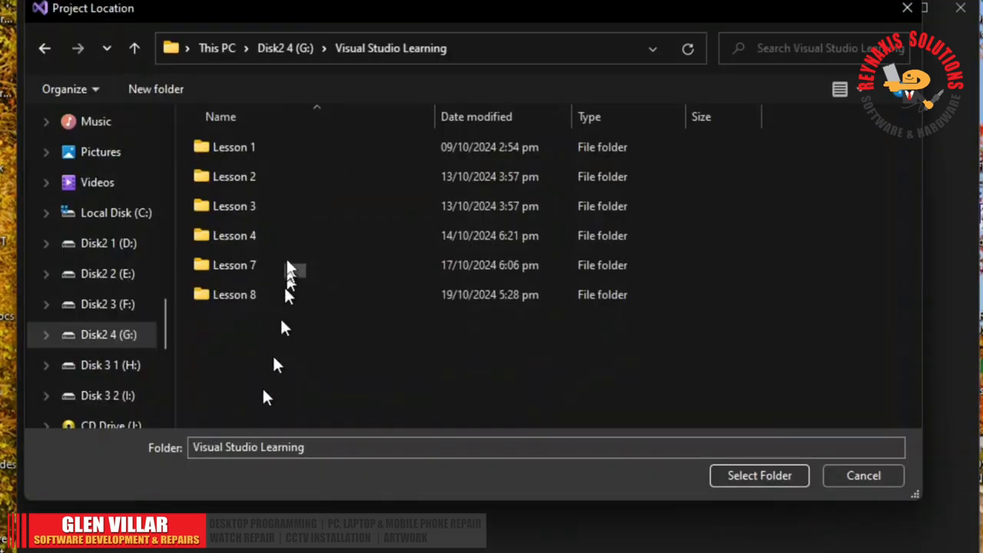
{"action": "left_click", "coordinate": [234, 294]}
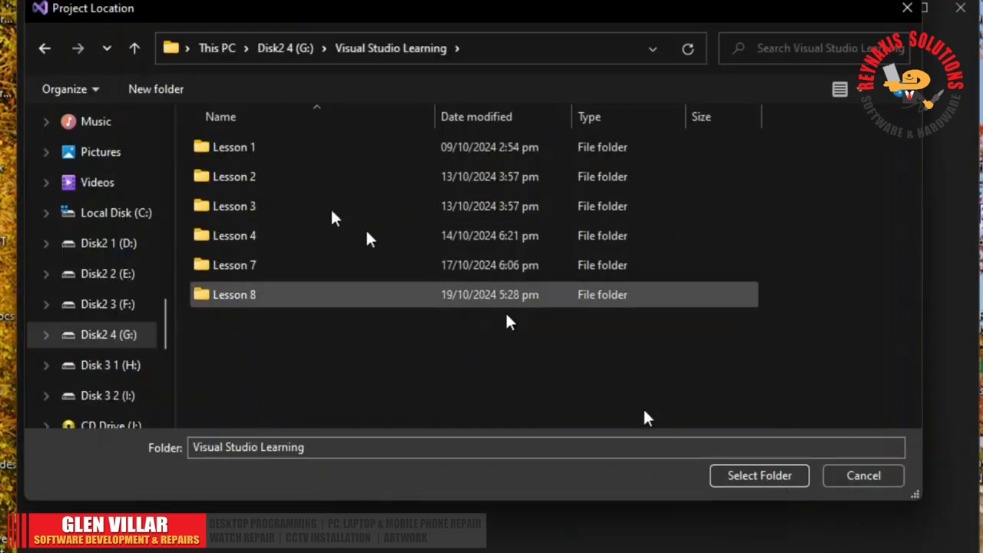
{"action": "left_click", "coordinate": [155, 88]}
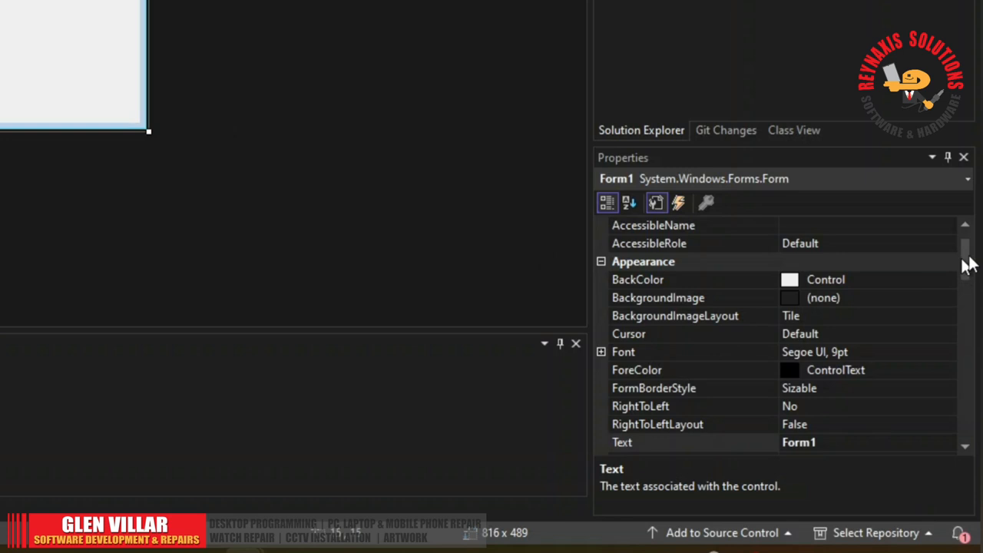
Set the form's (Name) to frmLesson8 and begin editing its Text title.
{"action": "scroll", "scroll_direction": "down", "scroll_amount": 3}
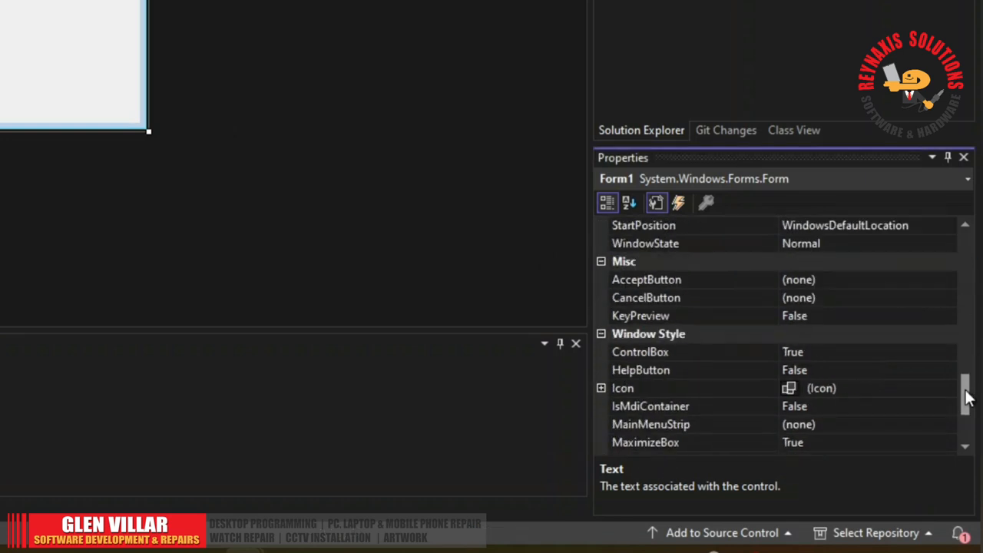
{"action": "scroll", "scroll_direction": "down", "scroll_amount": 3}
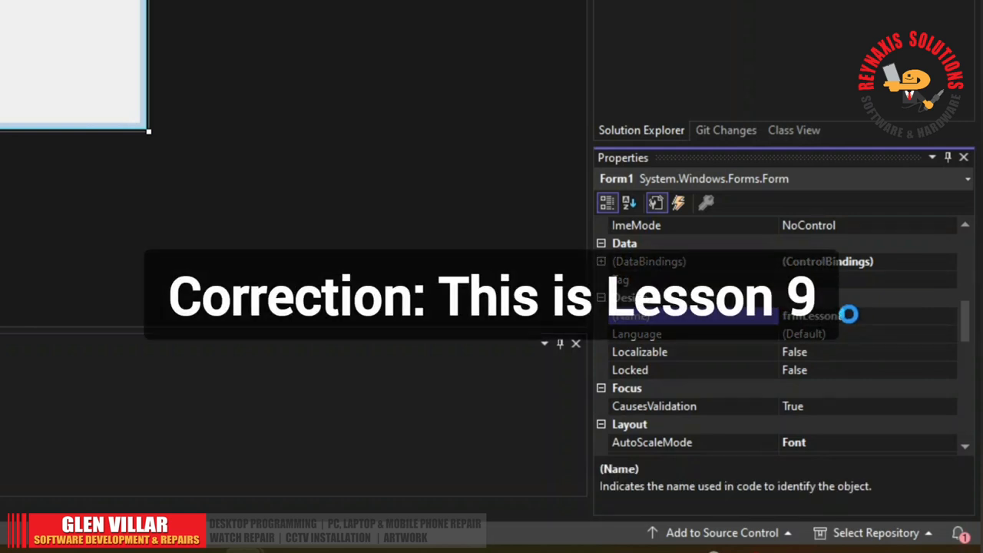
{"action": "scroll", "scroll_direction": "up", "scroll_amount": 3}
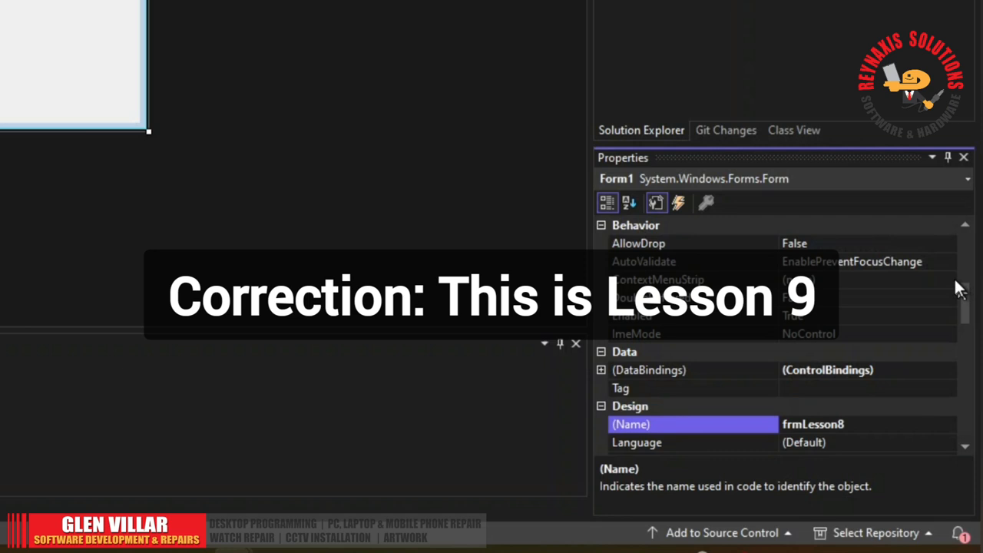
{"action": "scroll", "scroll_direction": "up", "scroll_amount": 3}
{"action": "type", "text": "e"}
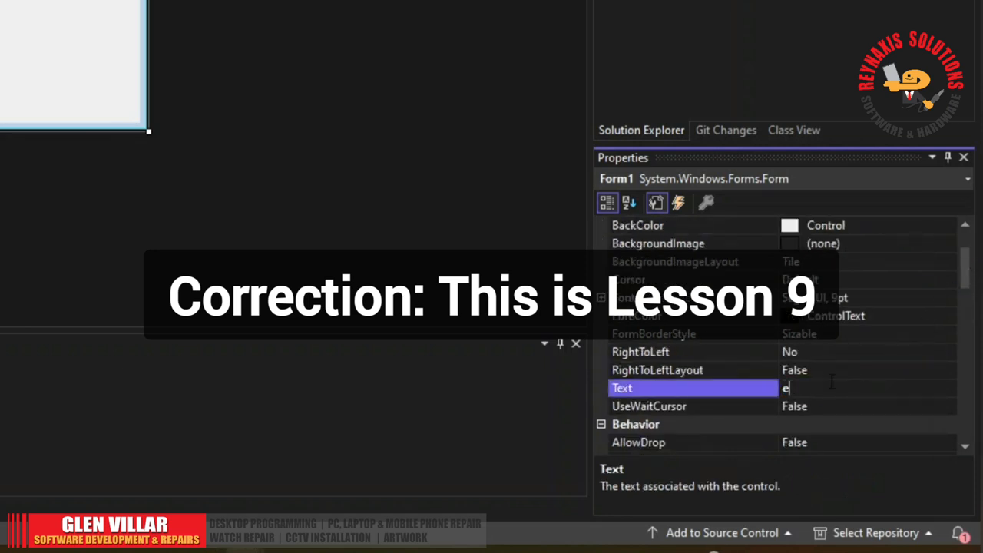
{"action": "type", "text": "L"}
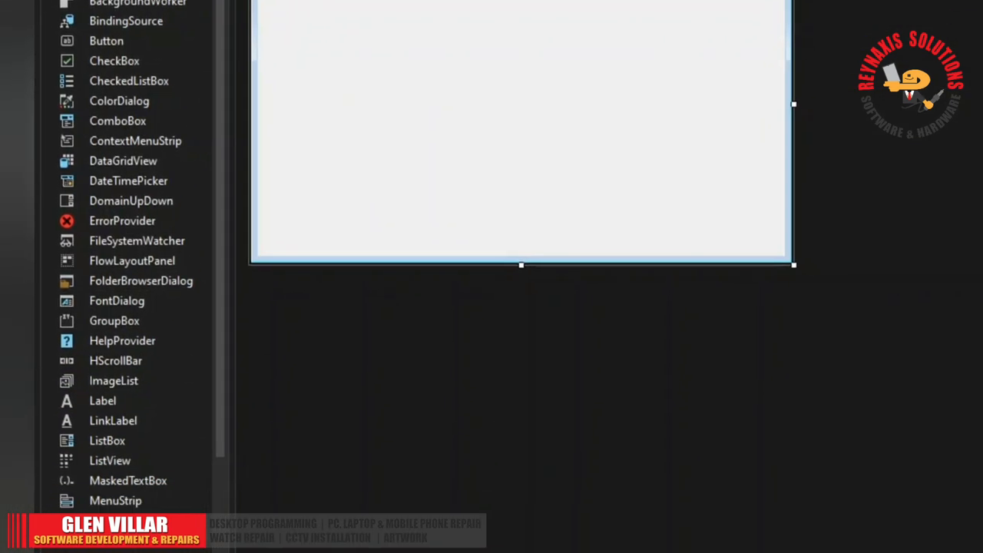
Drag a second text box beside the first and a button below them.
{"action": "scroll", "scroll_direction": "down", "scroll_amount": 3}
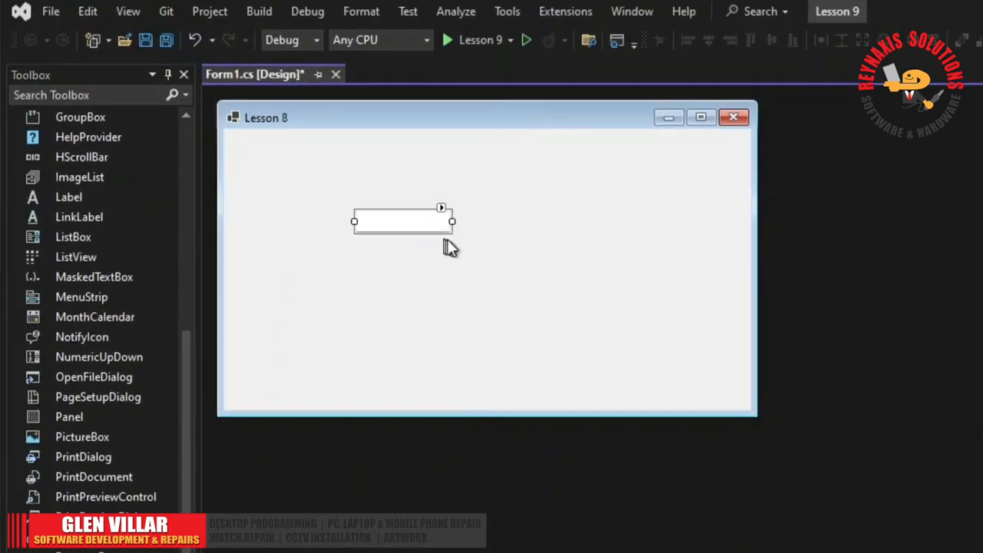
{"action": "left_click_drag", "start_coordinate": [402, 221], "coordinate": [534, 221]}
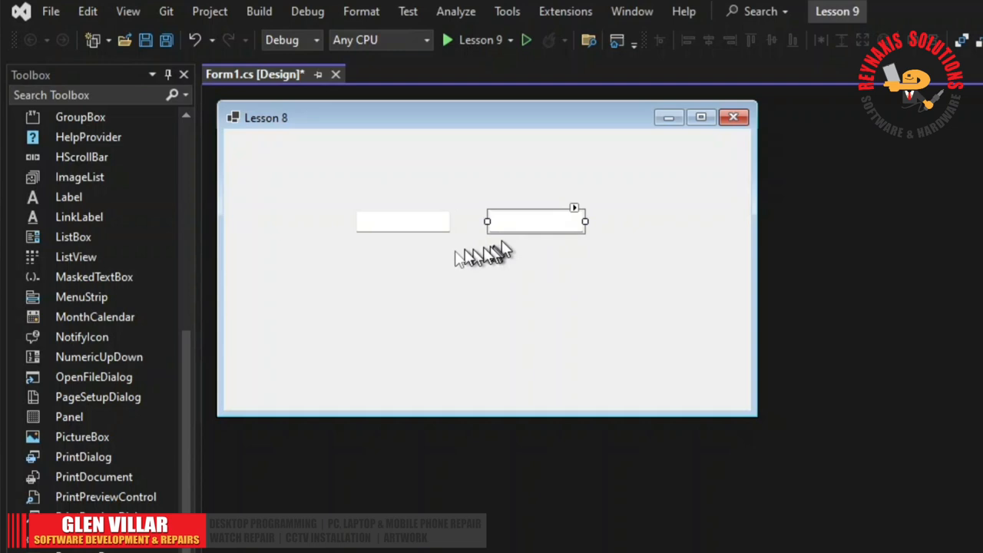
{"action": "scroll", "scroll_direction": "up", "scroll_amount": 3}
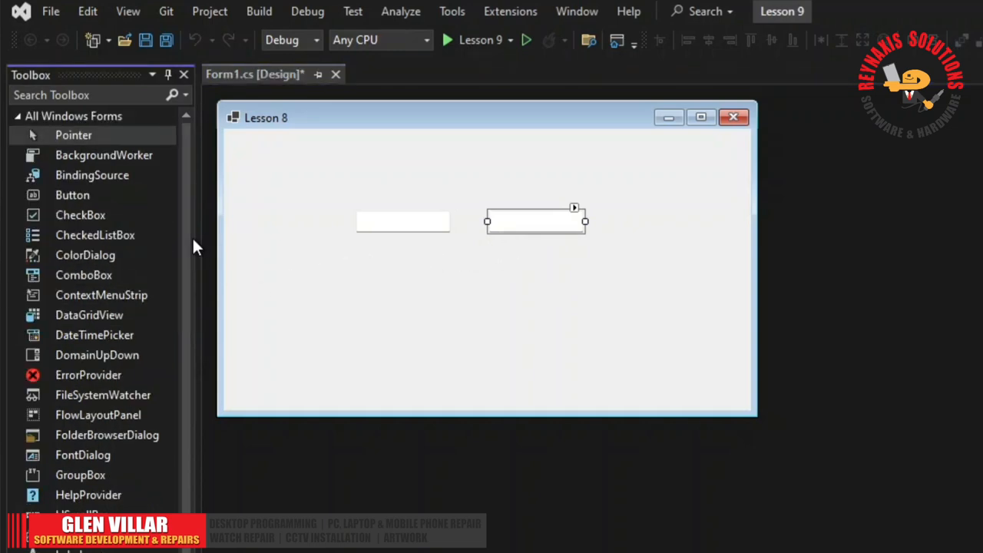
{"action": "mouse_move", "coordinate": [181, 246]}
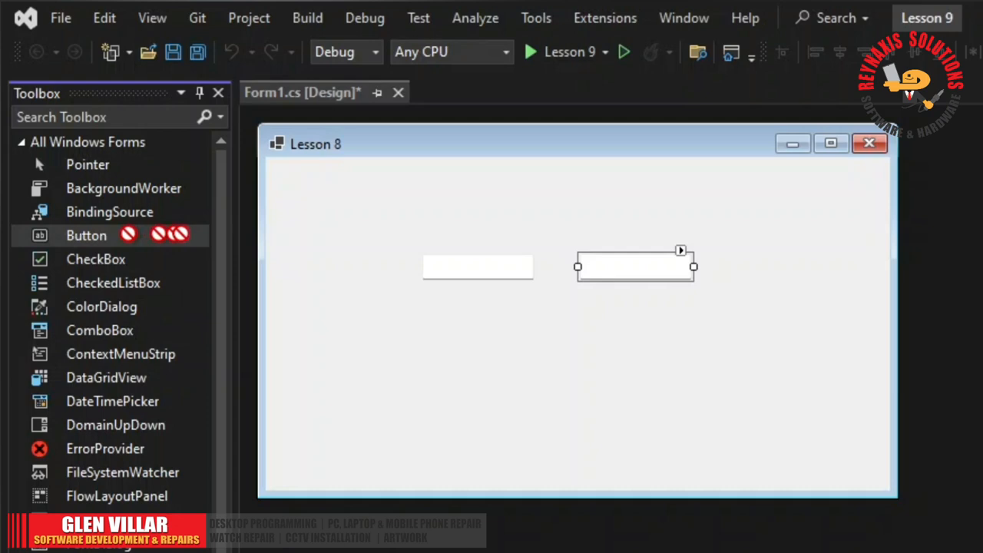
{"action": "left_click_drag", "start_coordinate": [635, 266], "coordinate": [707, 349]}
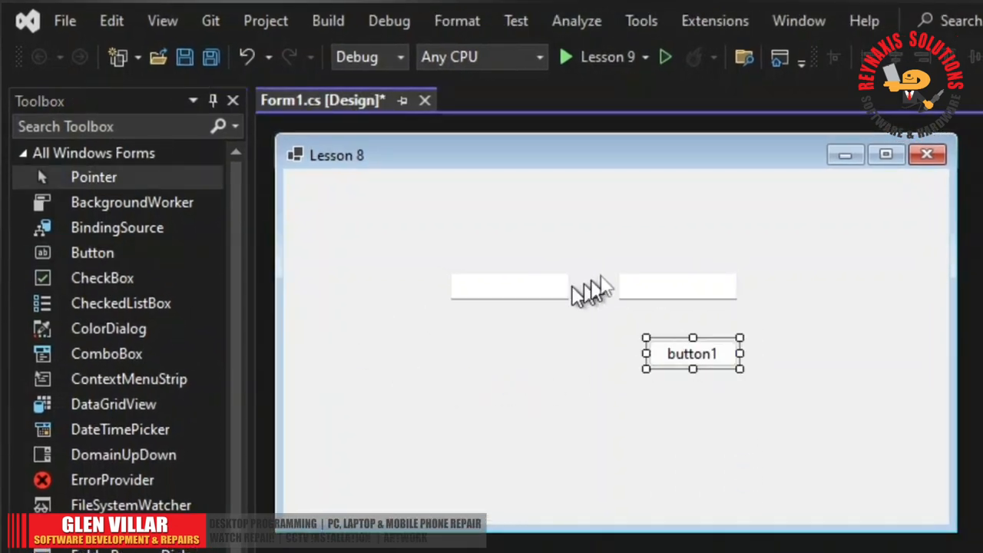
{"action": "left_click", "coordinate": [676, 285]}
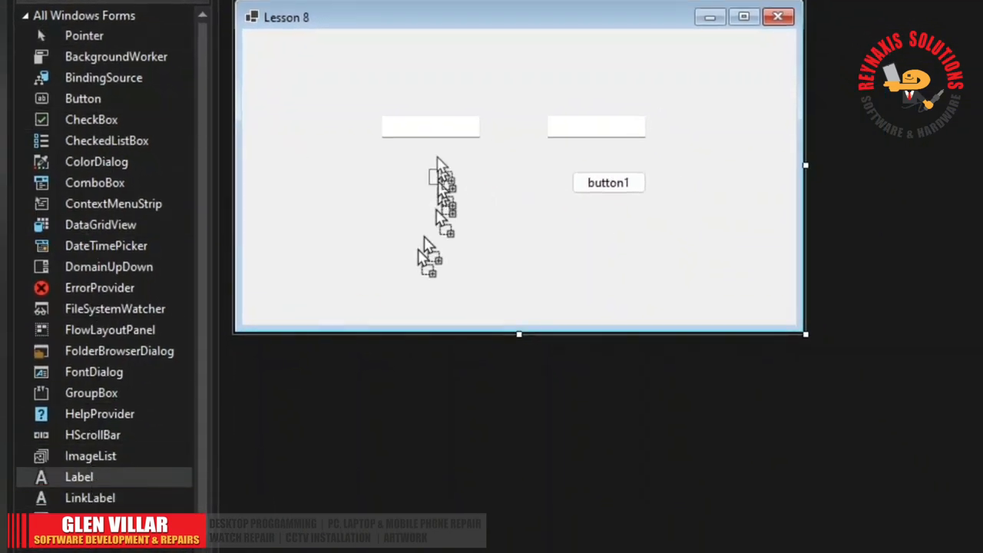
Add an 'Input 1' label beside the first text box and Ctrl-drag a copy.
{"action": "left_click", "coordinate": [324, 122]}
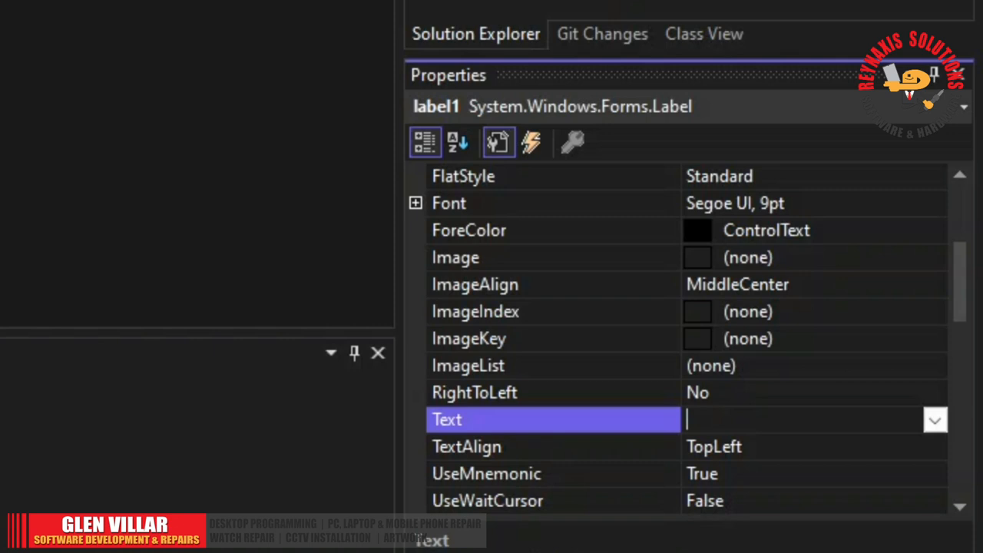
{"action": "type", "text": "Input 1"}
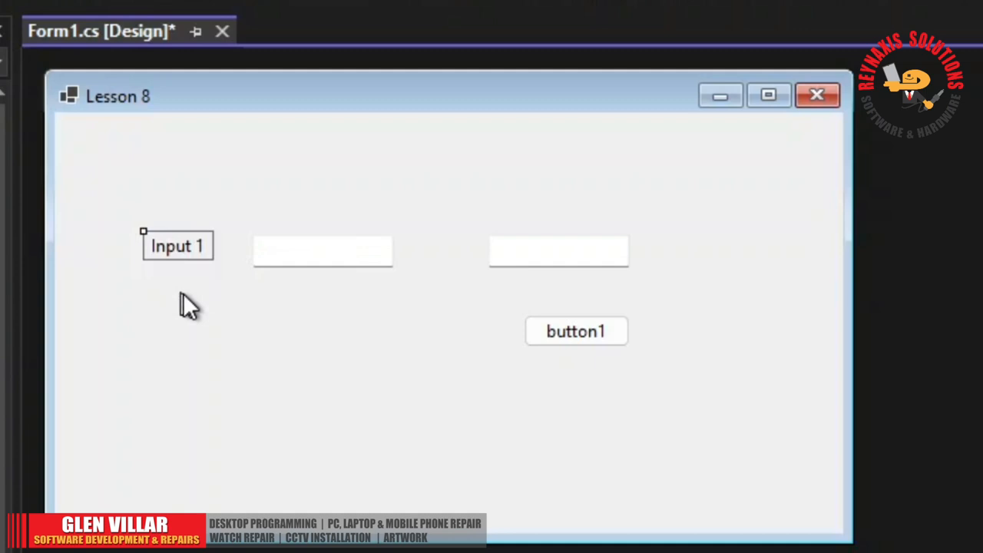
{"action": "left_click_drag", "start_coordinate": [177, 246], "coordinate": [446, 324]}
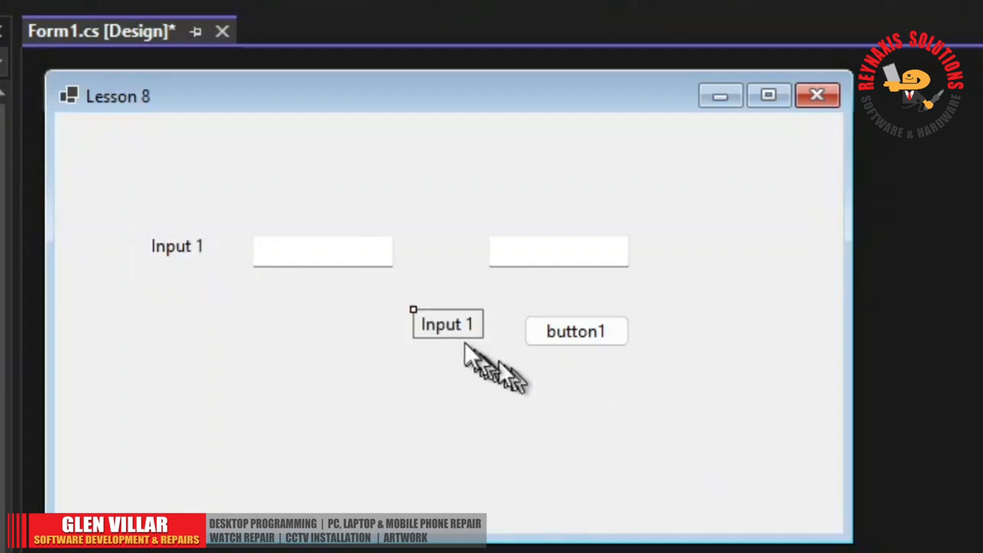
{"action": "left_click_drag", "start_coordinate": [447, 323], "coordinate": [176, 246]}
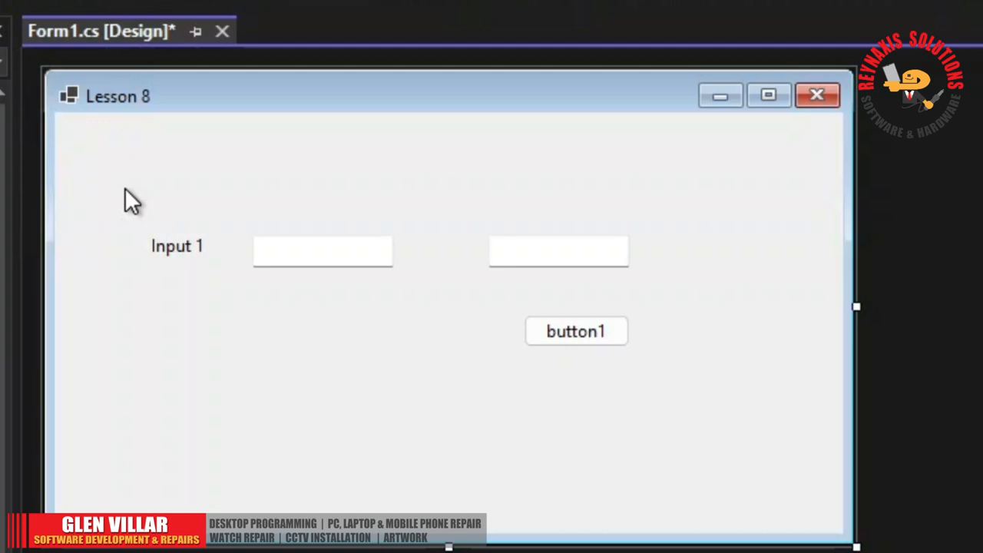
{"action": "left_click", "coordinate": [178, 246]}
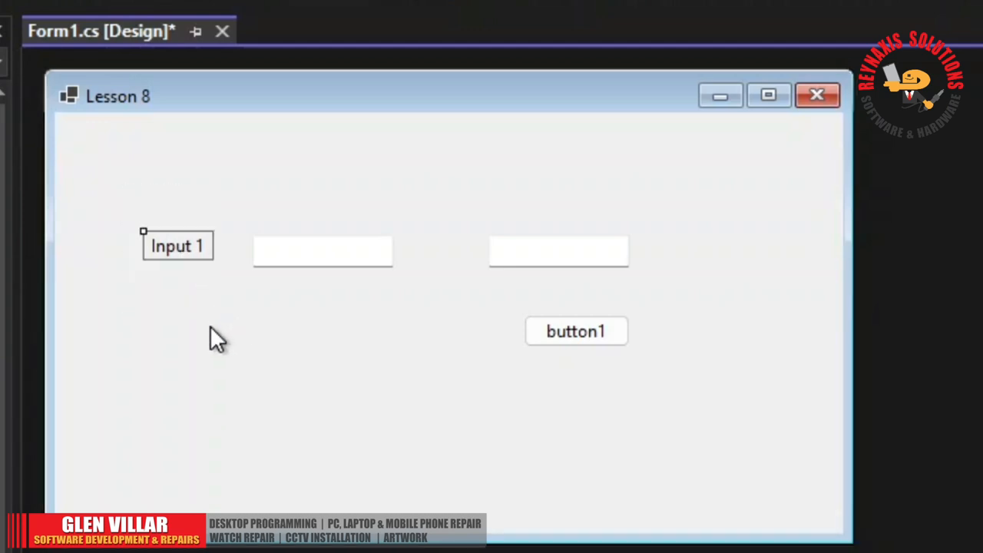
{"action": "mouse_move", "coordinate": [183, 345]}
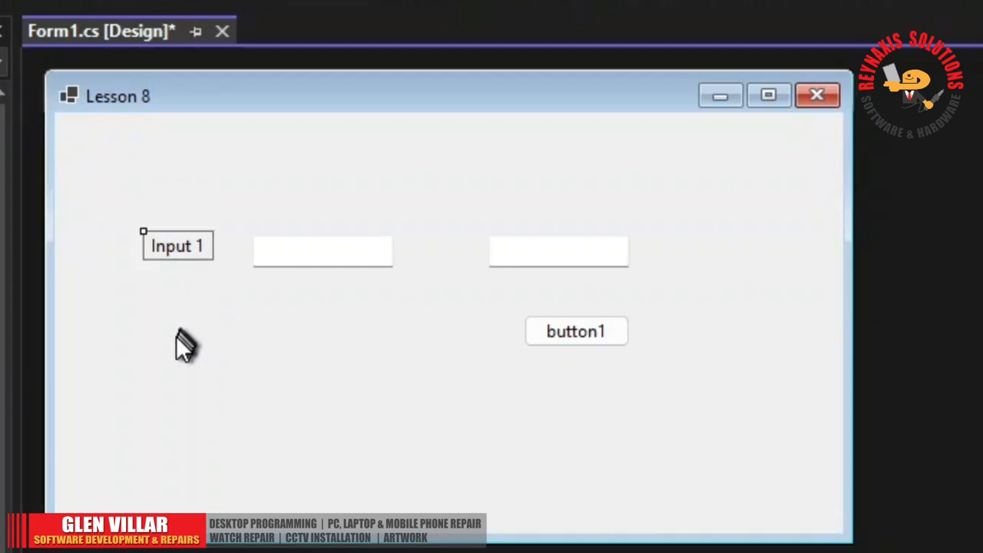
{"action": "left_click_drag", "start_coordinate": [177, 246], "coordinate": [453, 324]}
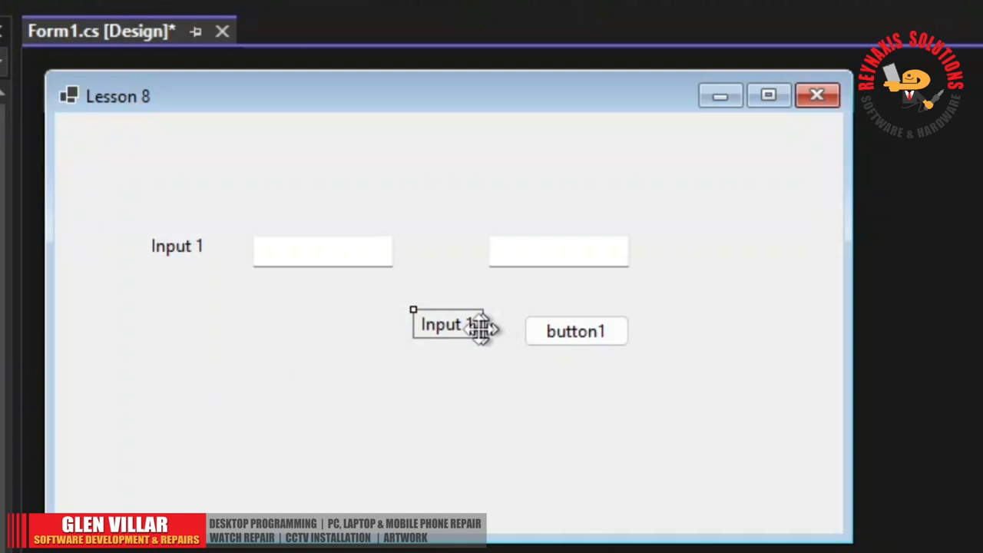
{"action": "left_click", "coordinate": [442, 324]}
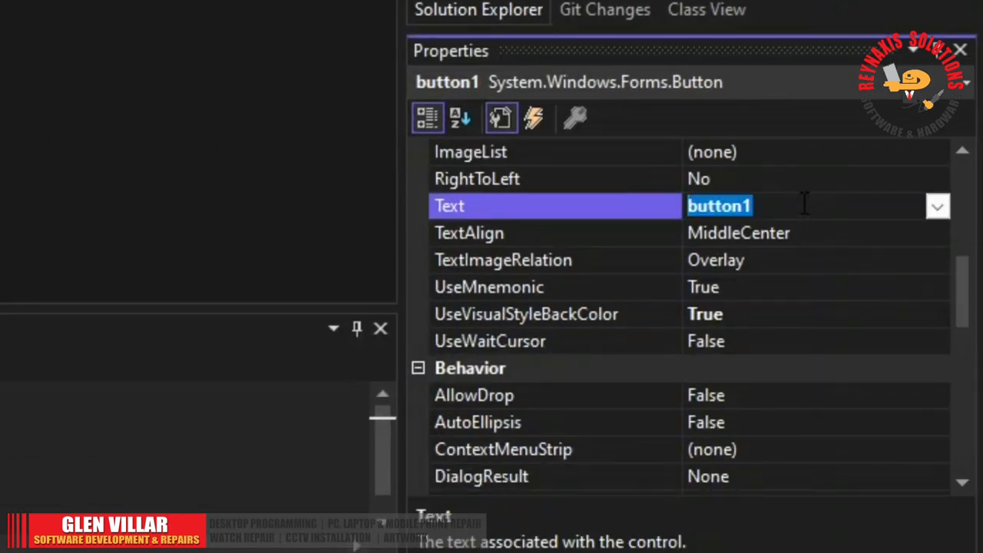
Set the button's text to Evaluate and the copied label's text to Input 2.
{"action": "type", "text": "Evaluate"}
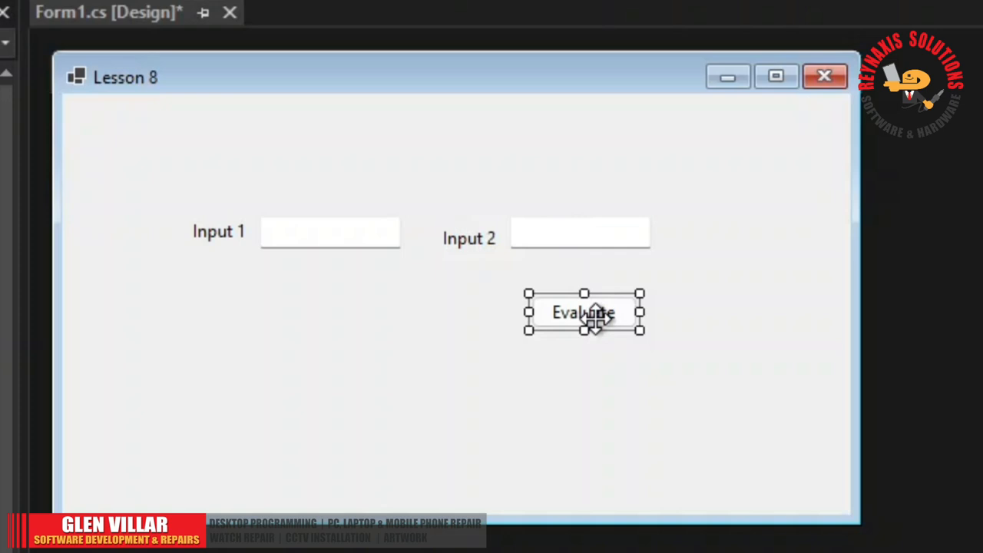
{"action": "left_click", "coordinate": [587, 377]}
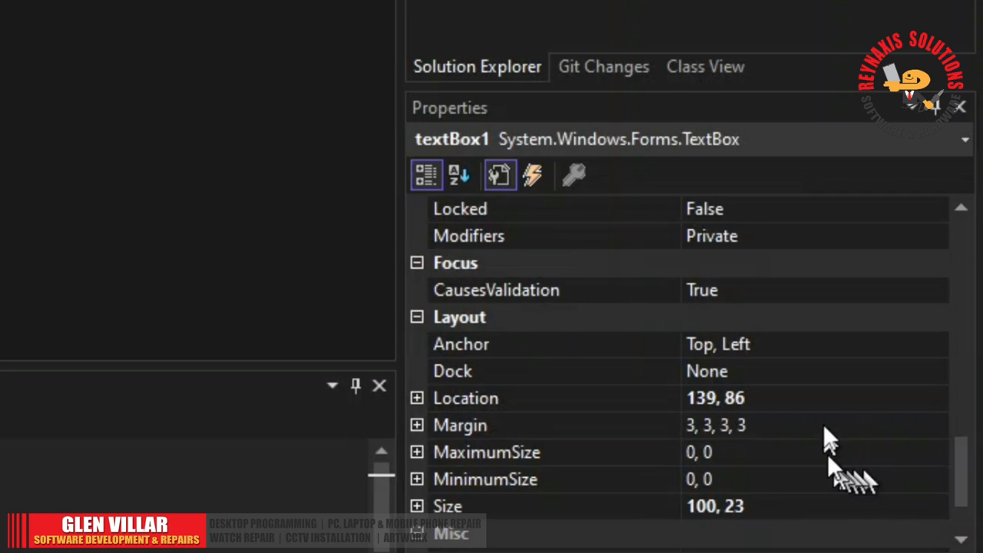
Enter txt-prefixed (Name) values for the text boxes, starting with txtInput1.
{"action": "scroll", "scroll_direction": "down", "scroll_amount": 3}
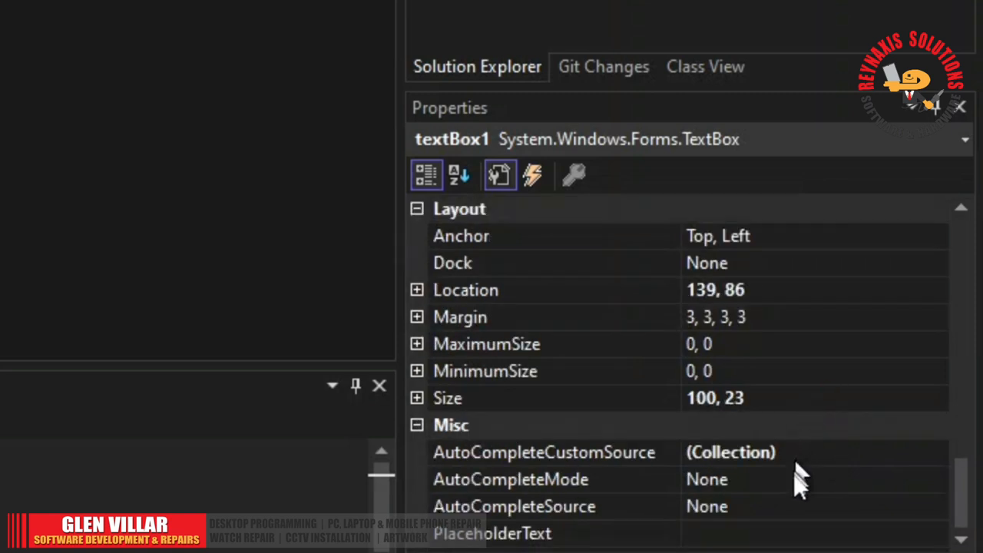
{"action": "scroll", "scroll_direction": "down", "scroll_amount": 3}
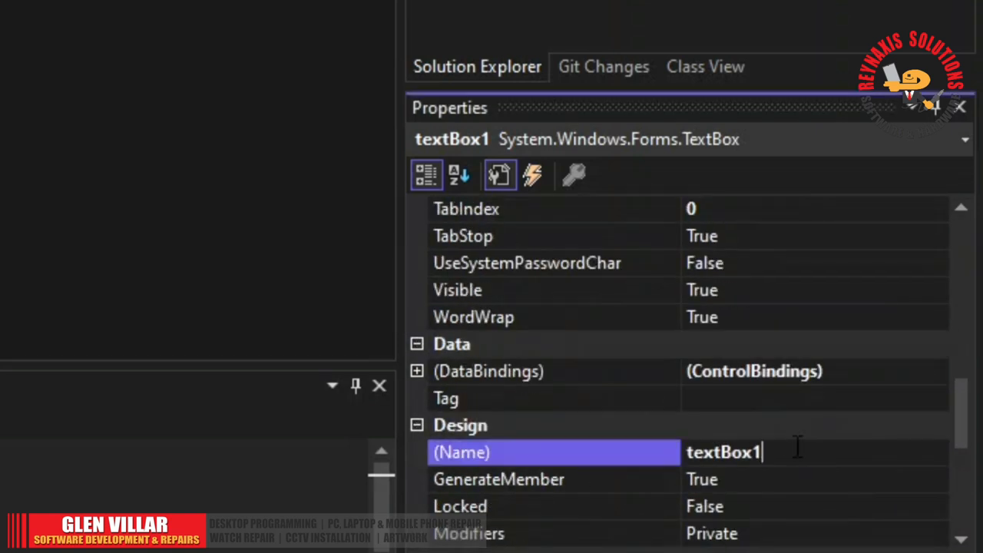
{"action": "type", "text": "txtl"}
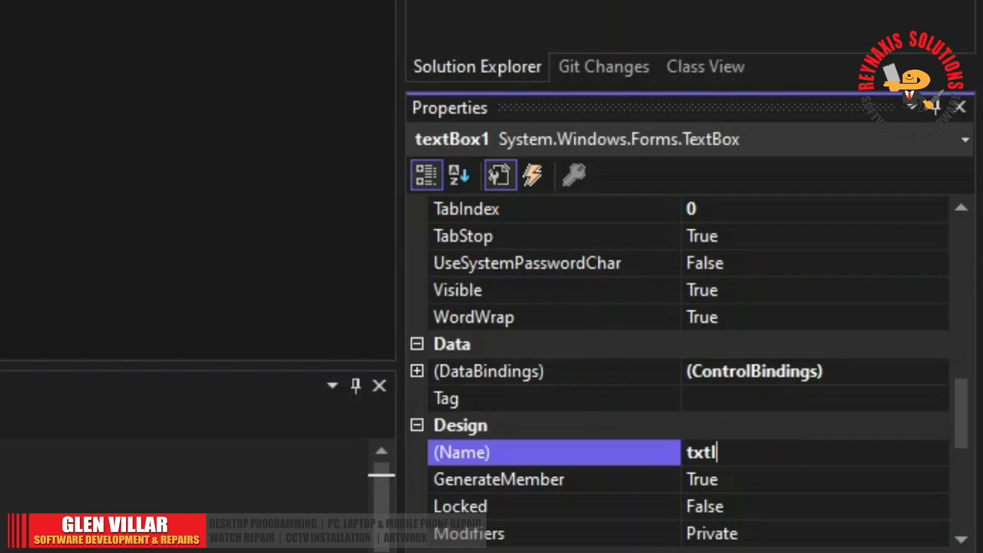
{"action": "type", "text": "nput1"}
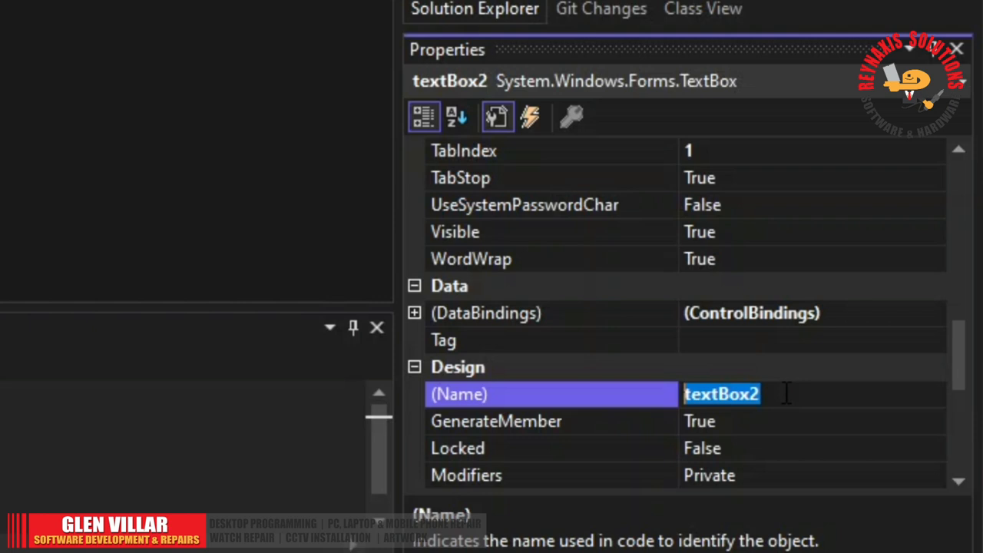
{"action": "type", "text": "txt"}
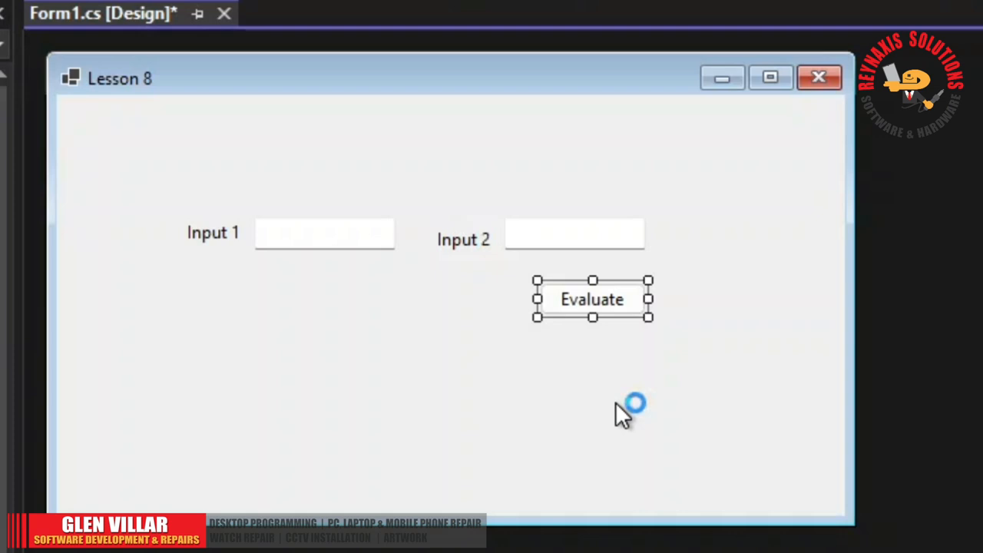
{"action": "mouse_move", "coordinate": [622, 411]}
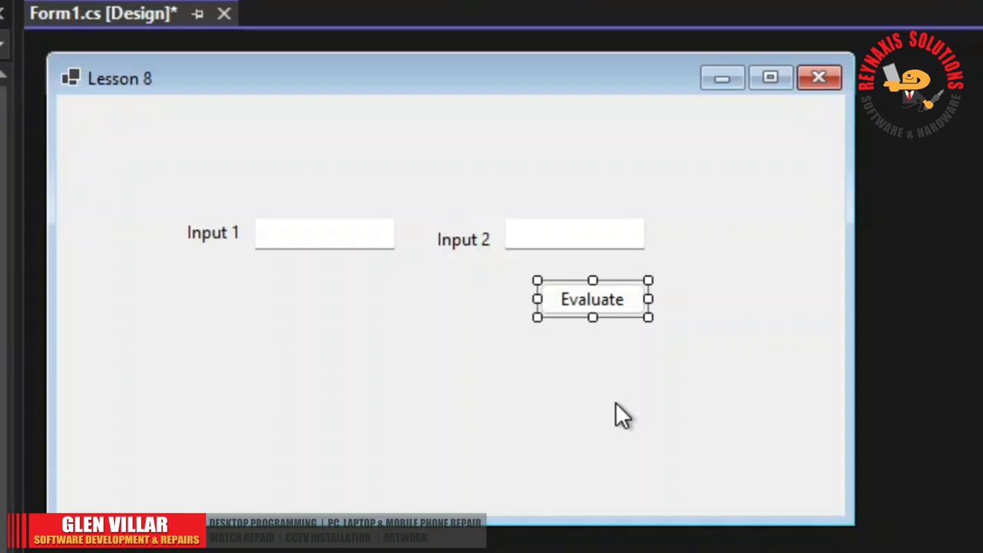
{"action": "mouse_move", "coordinate": [595, 365]}
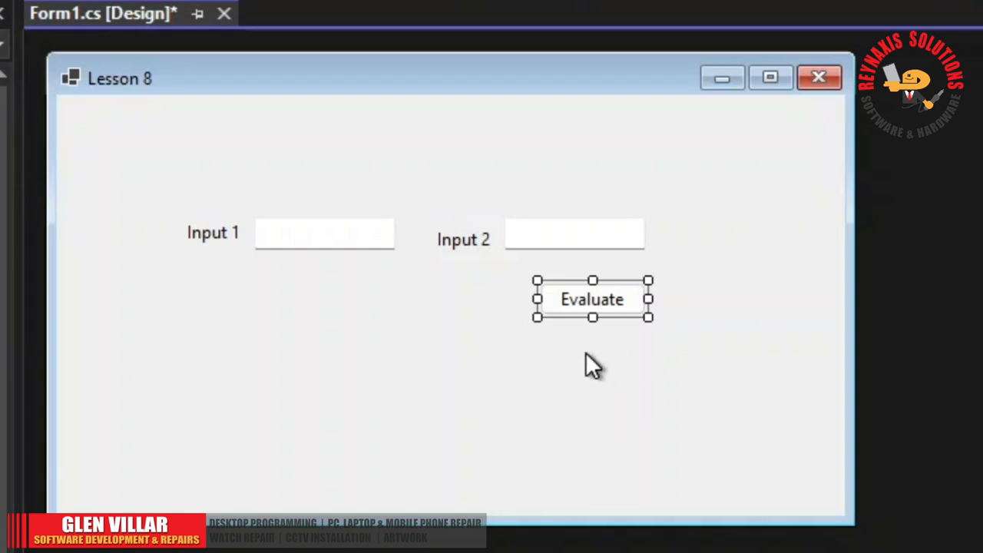
{"action": "mouse_move", "coordinate": [503, 399]}
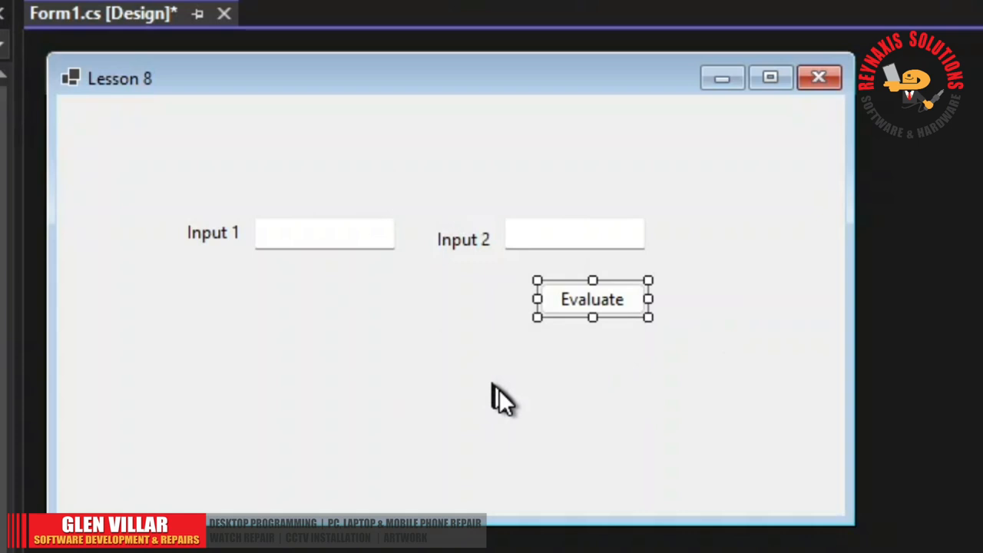
{"action": "mouse_move", "coordinate": [584, 307]}
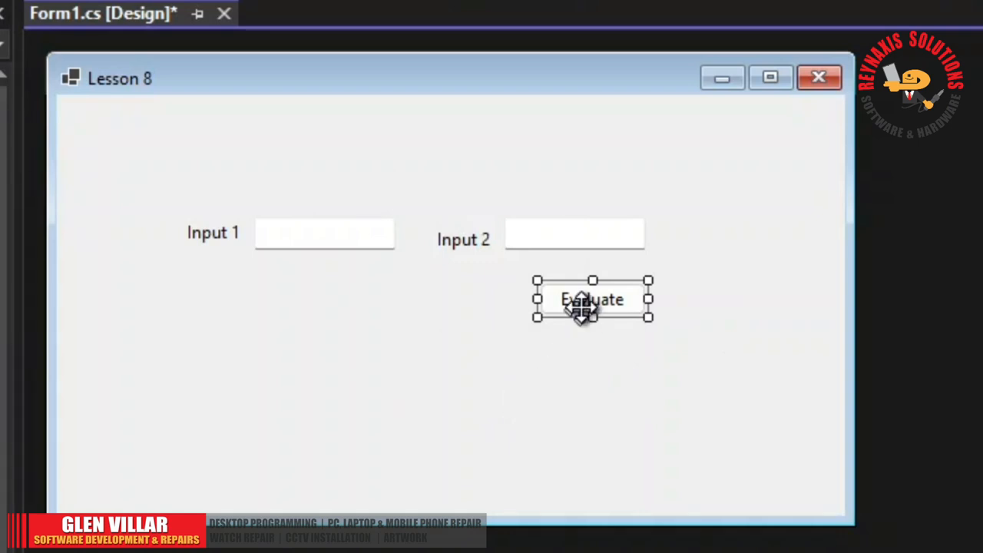
{"action": "mouse_move", "coordinate": [618, 382]}
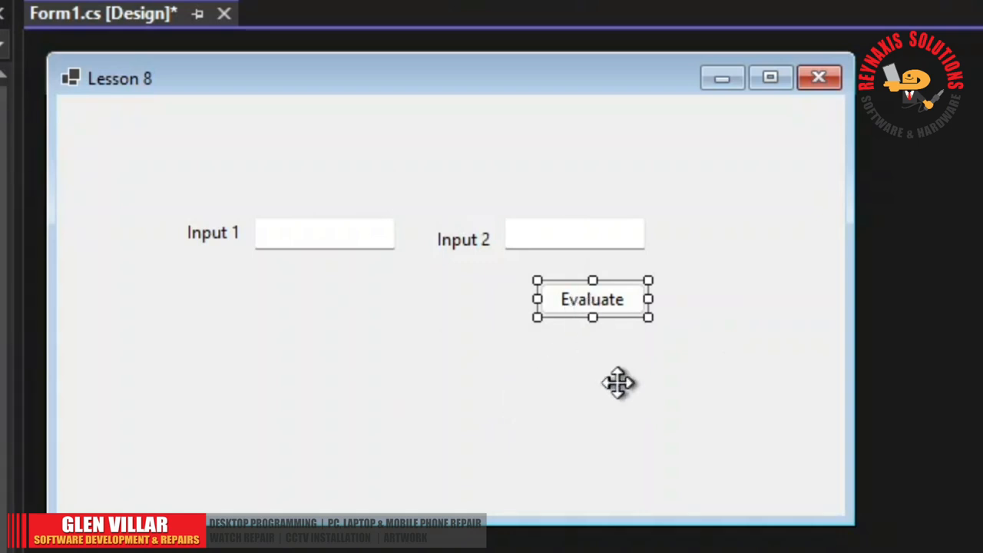
Create the Evaluate button's click handler and switch to the Form1.cs code.
{"action": "double_click", "coordinate": [592, 298]}
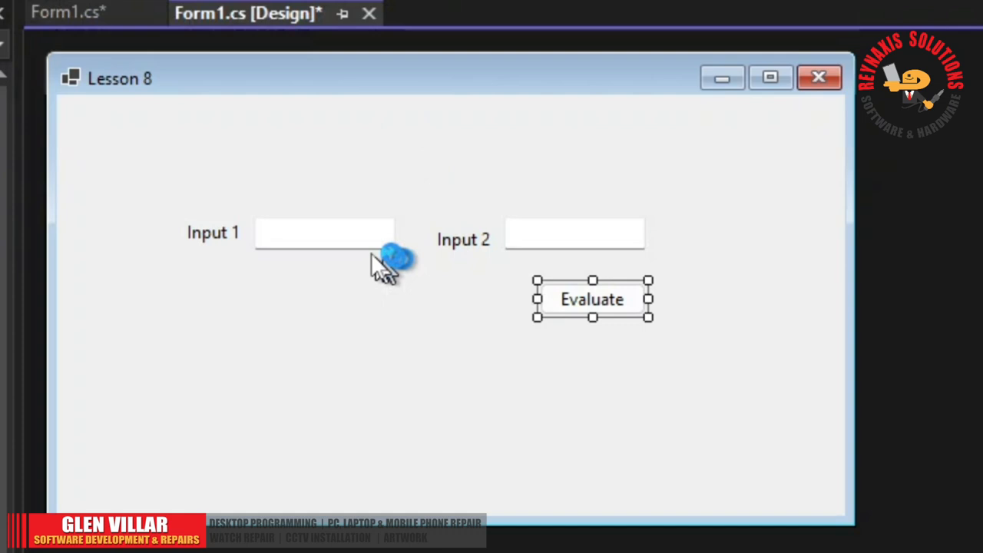
{"action": "left_click", "coordinate": [574, 232]}
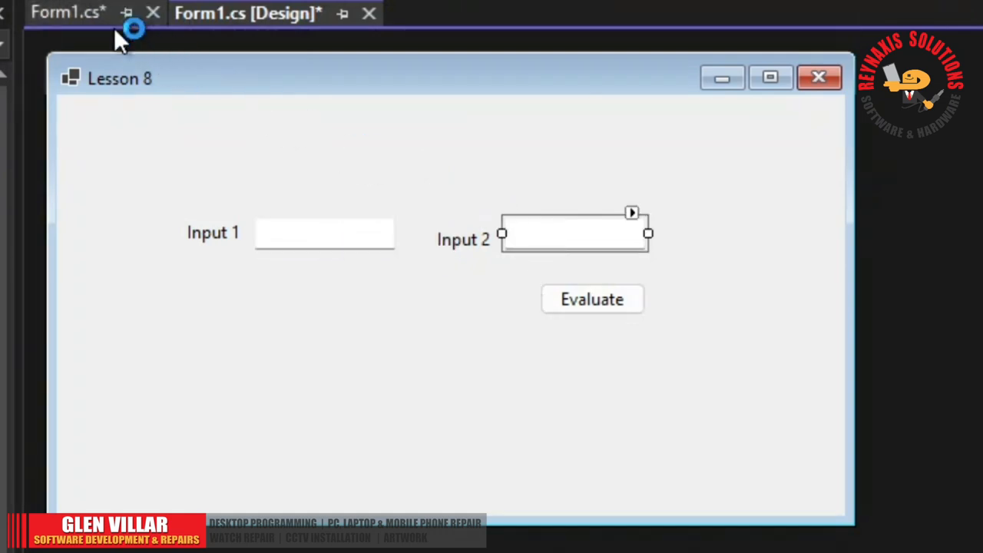
{"action": "left_click", "coordinate": [67, 12]}
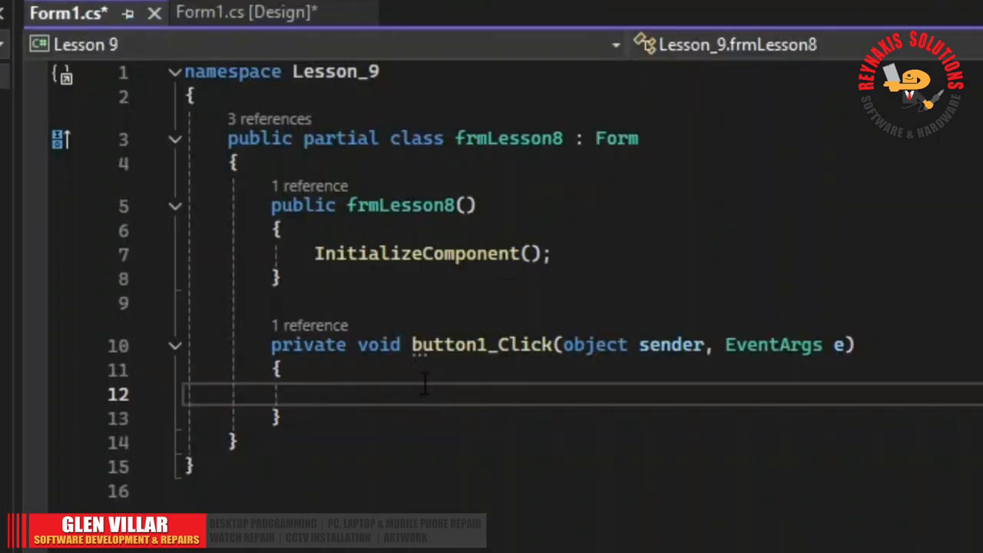
Write an if comparing int.Parse(txtInput1.Text) < int.Parse(txtInput2.Text) with an empty body.
{"action": "type", "text": "if"}
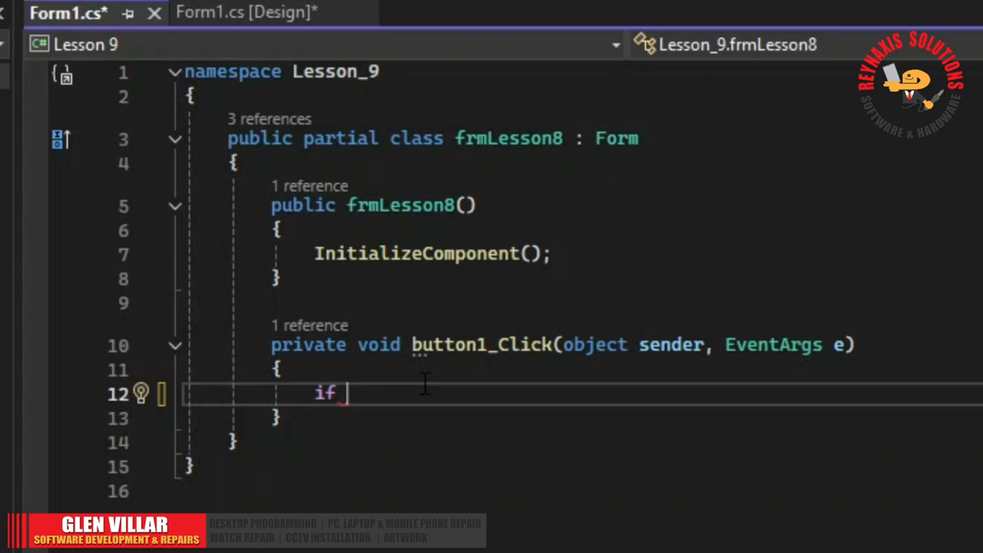
{"action": "type", "text": "()"}
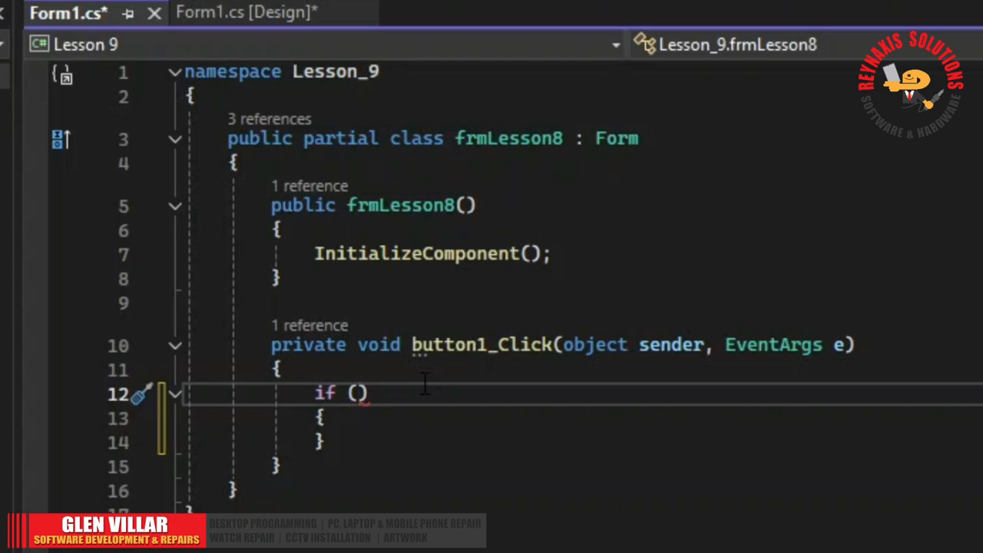
{"action": "type", "text": "int.Parse(txtInput1.Text"}
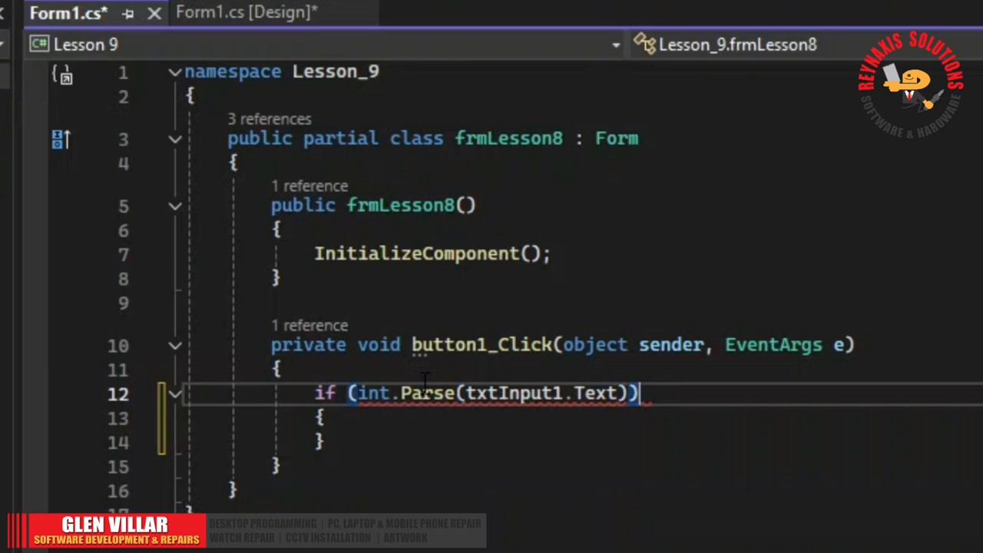
{"action": "type", "text": "<"}
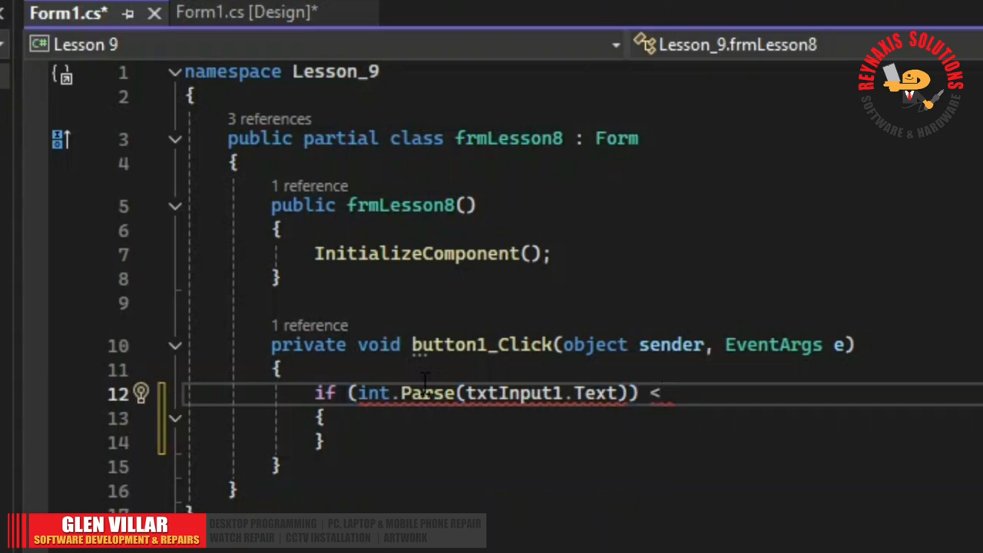
{"action": "type", "text": "0) {"}
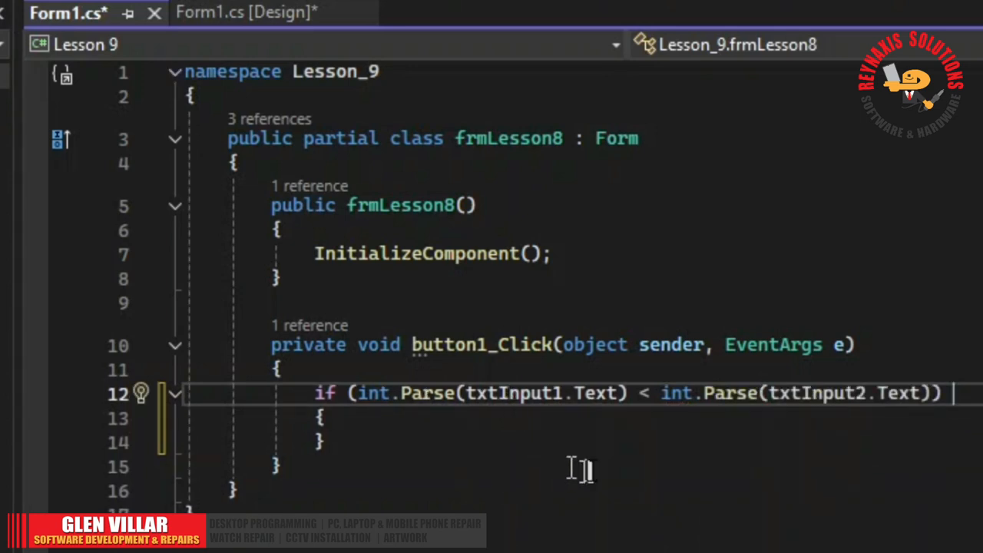
{"action": "mouse_move", "coordinate": [510, 392]}
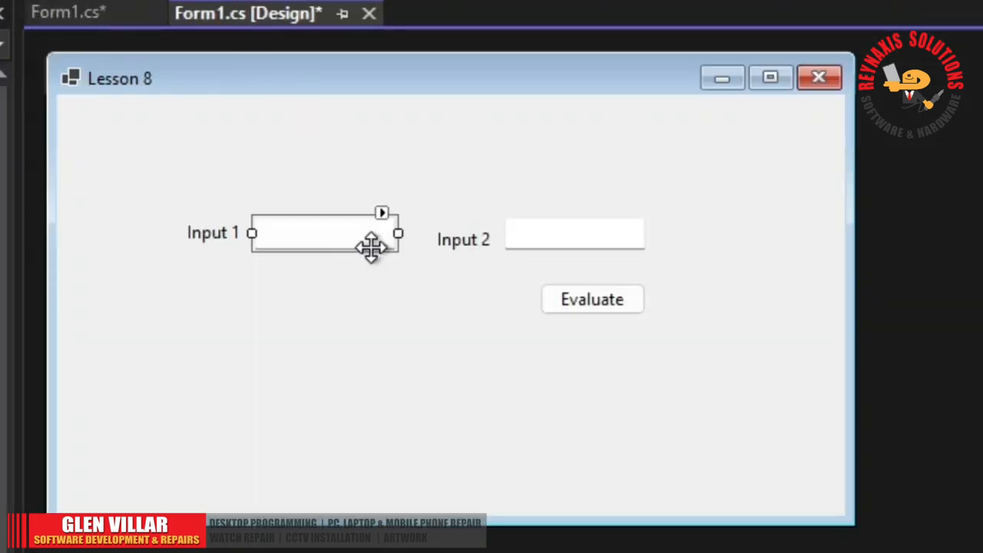
{"action": "left_click", "coordinate": [67, 13]}
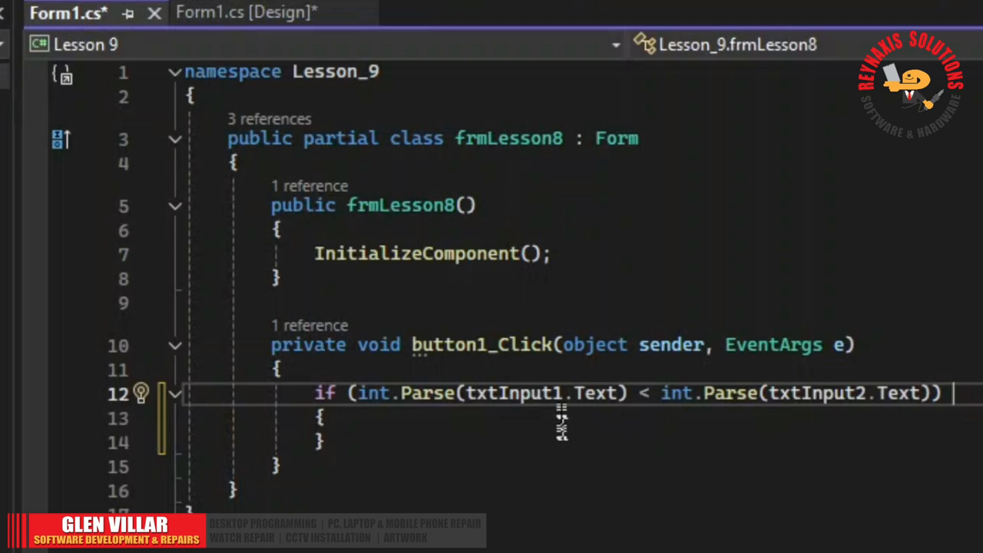
{"action": "mouse_move", "coordinate": [729, 403]}
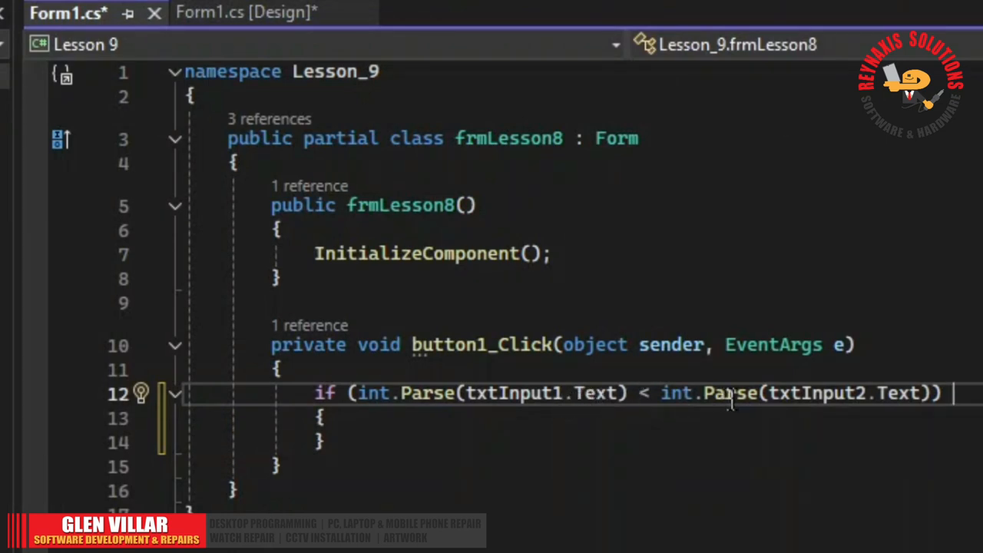
{"action": "mouse_move", "coordinate": [662, 403]}
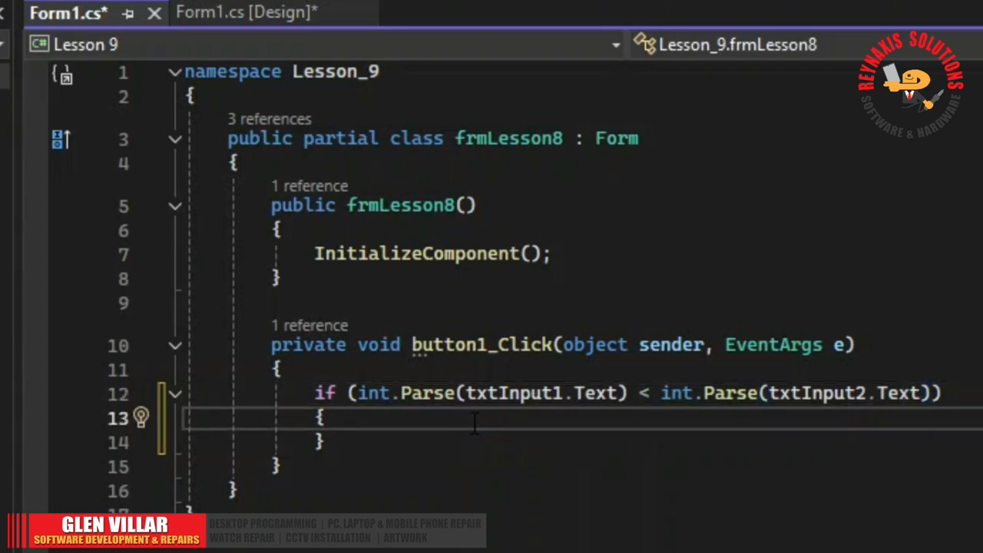
Start a MessageBox.Show call with an 'Input 1 is less than' message.
{"action": "type", "text": "Mess"}
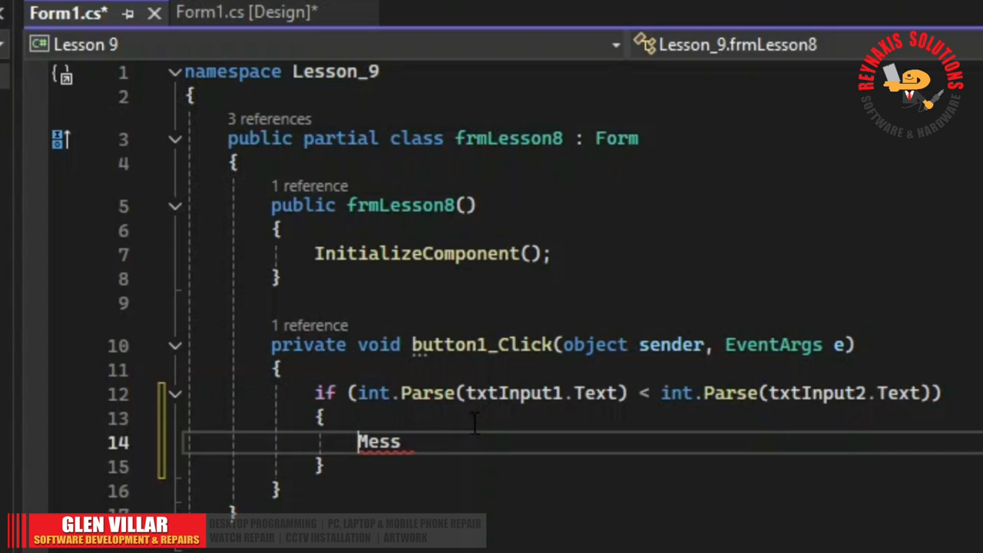
{"action": "type", "text": "a"}
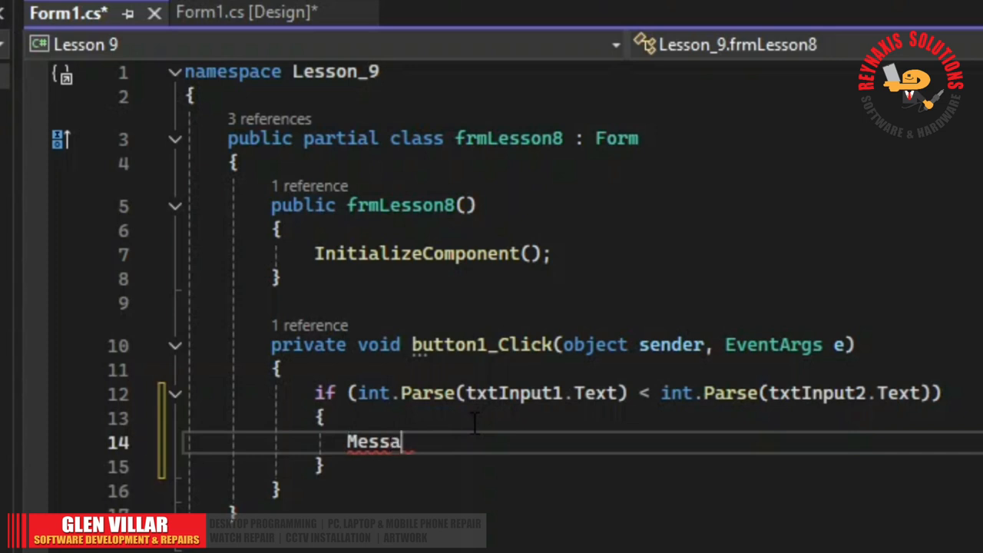
{"action": "type", "text": "geBox.Show(\"Input"}
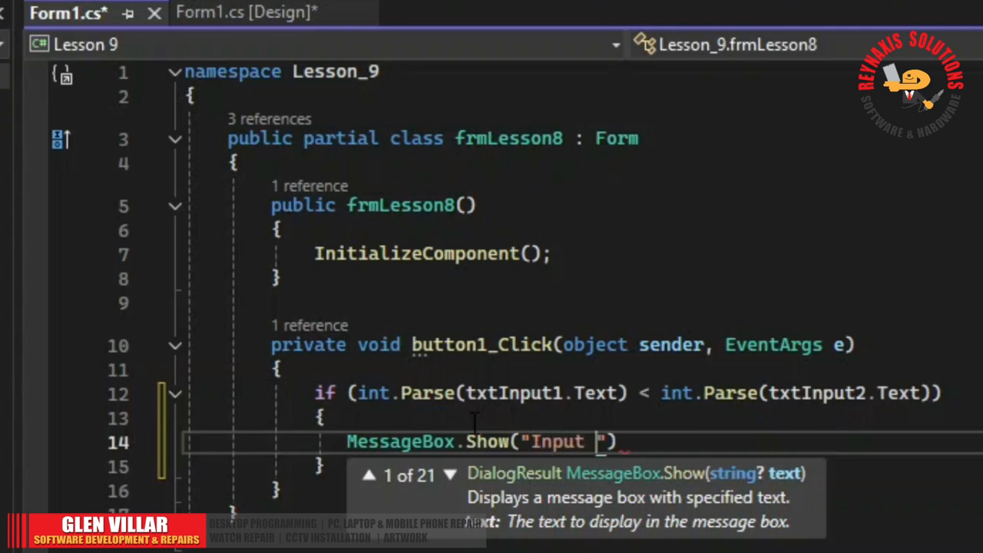
{"action": "type", "text": "1 is"}
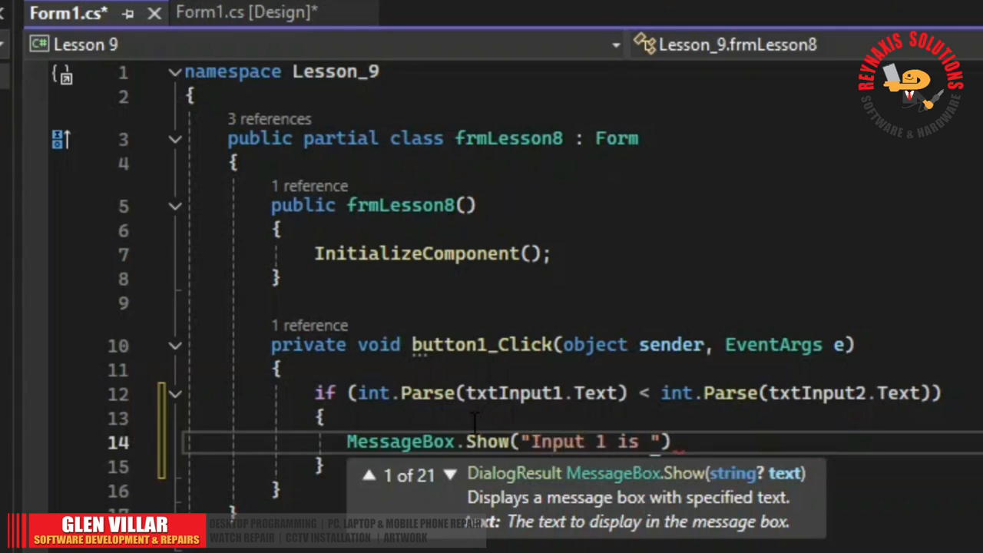
{"action": "type", "text": "less than"}
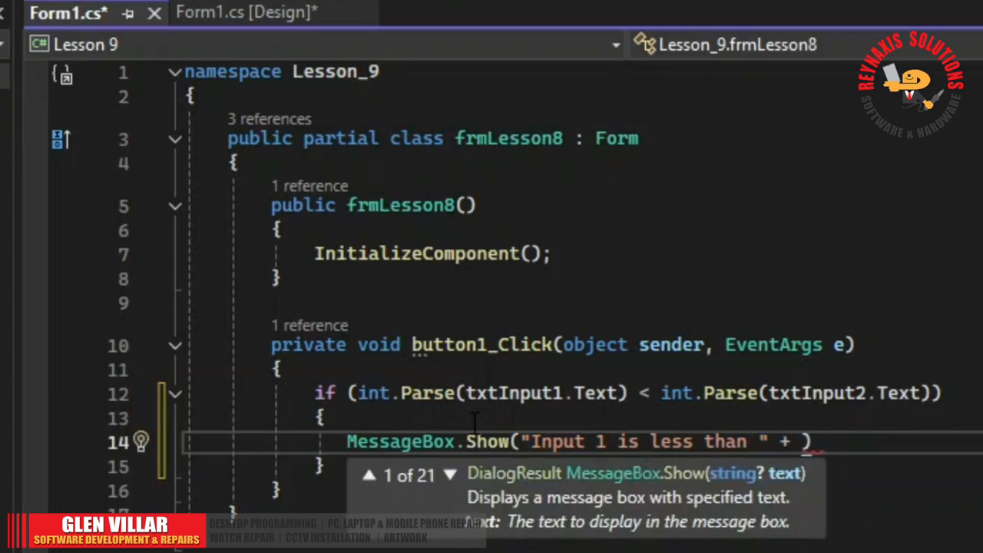
{"action": "left_click", "coordinate": [451, 474]}
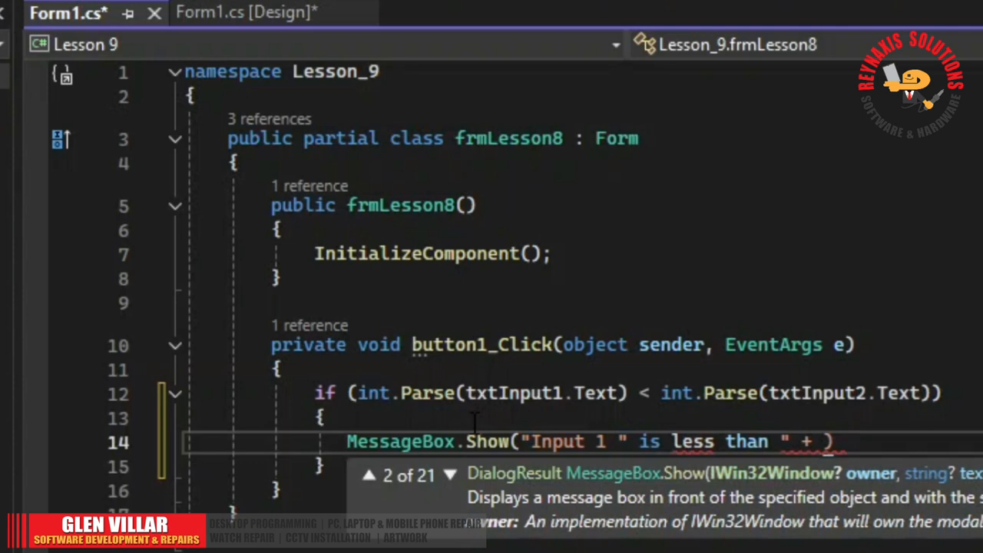
Append 'Input 2' and txtInput2.Text.ToString() to the message string.
{"action": "type", "text": "+"}
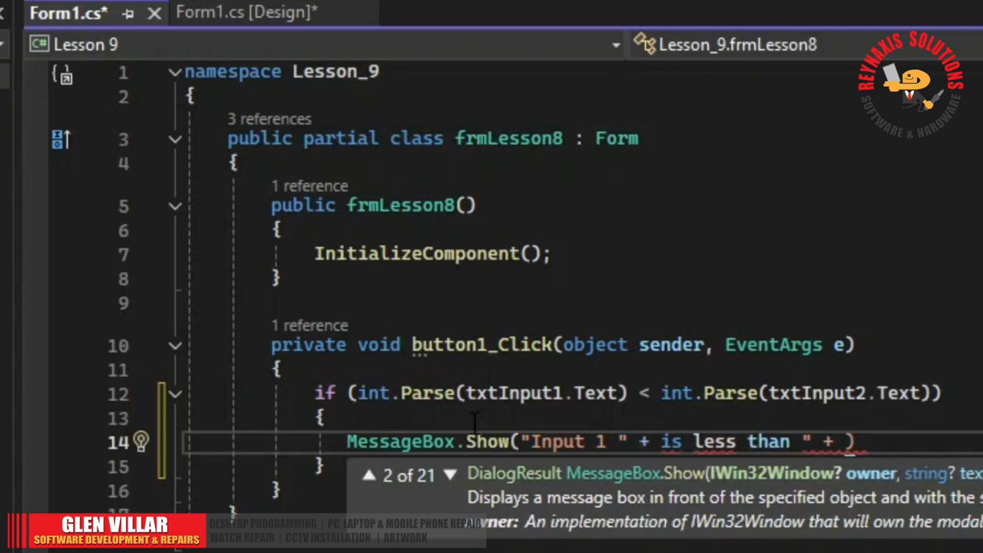
{"action": "type", "text": "txt"}
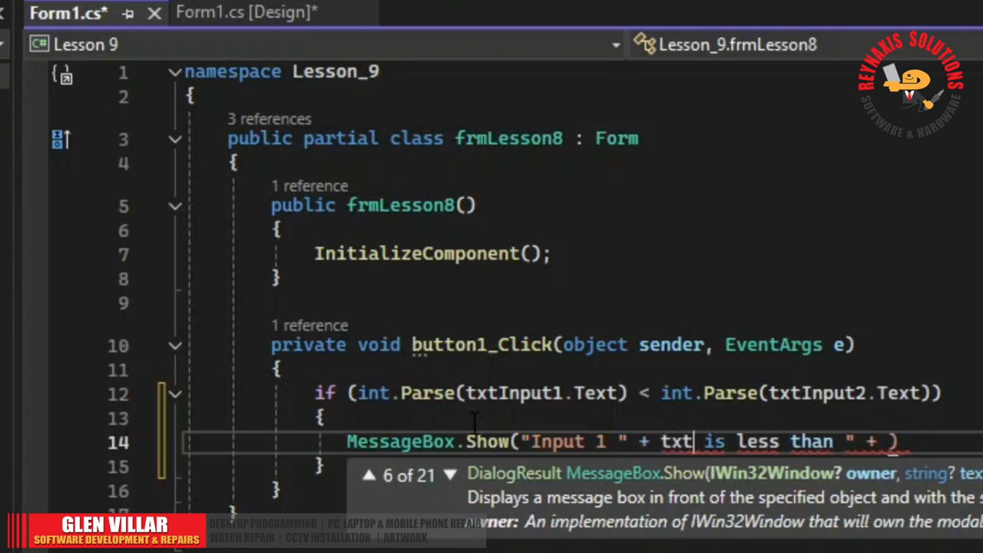
{"action": "type", "text": "Npu"}
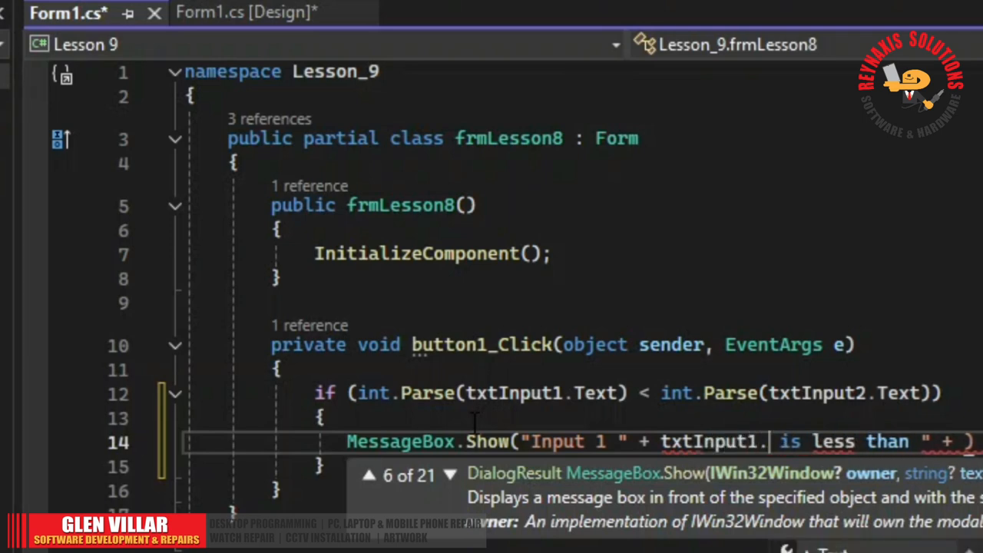
{"action": "type", "text": "Text"}
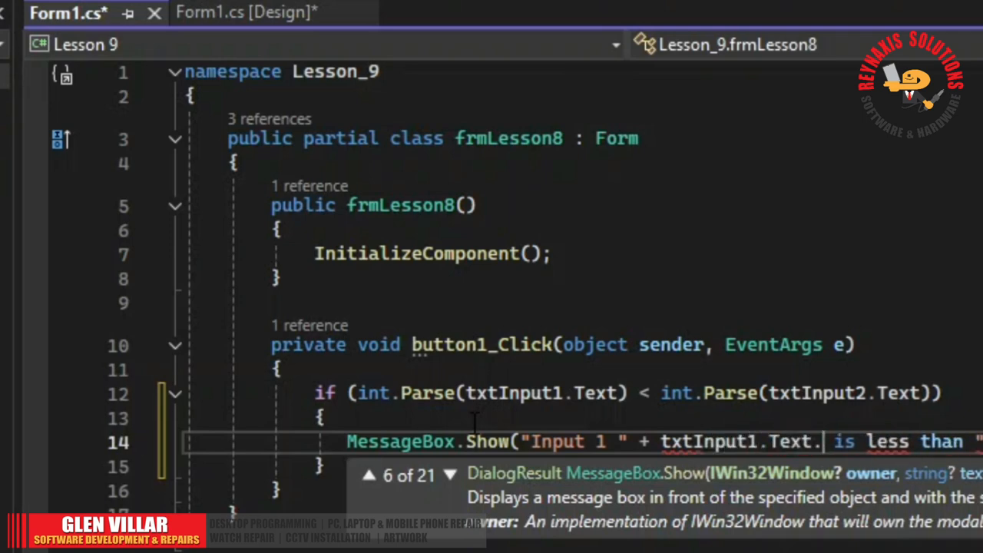
{"action": "type", "text": ".ToStri"}
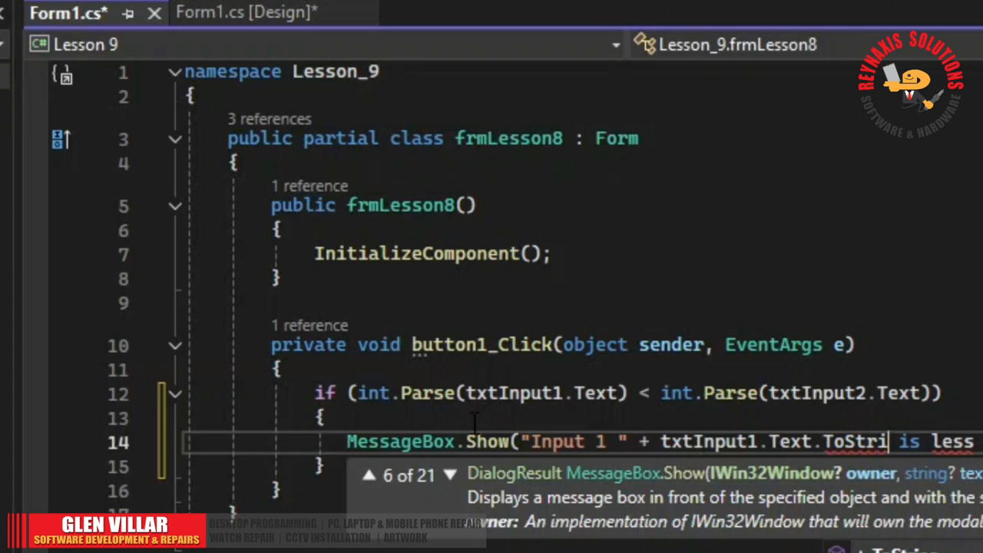
{"action": "type", "text": "ng() +"}
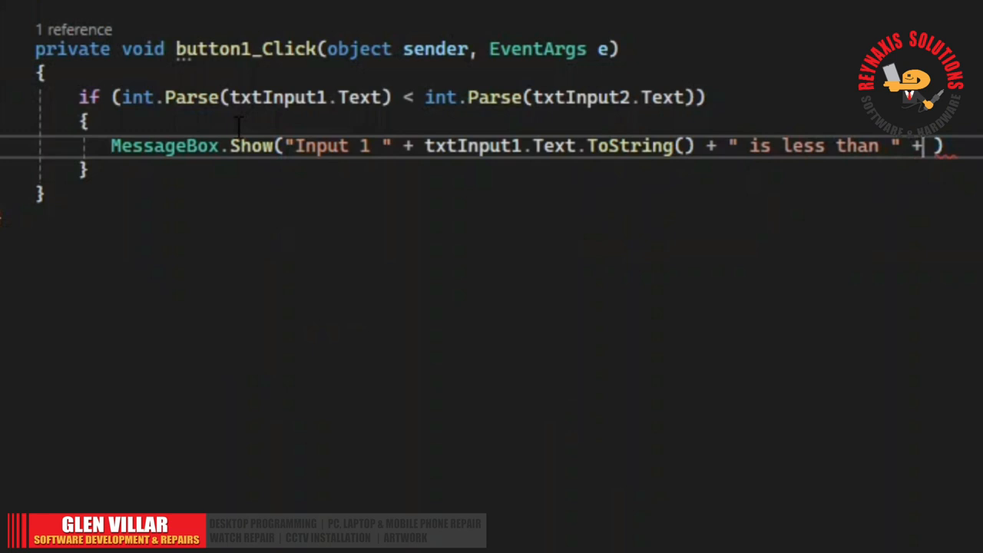
{"action": "type", "text": "\""}
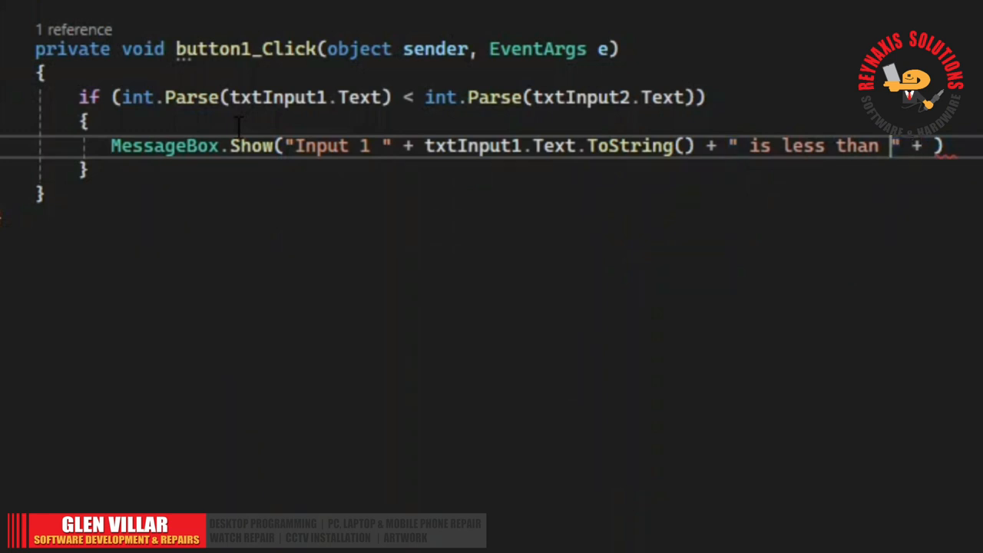
{"action": "type", "text": "Input 2"}
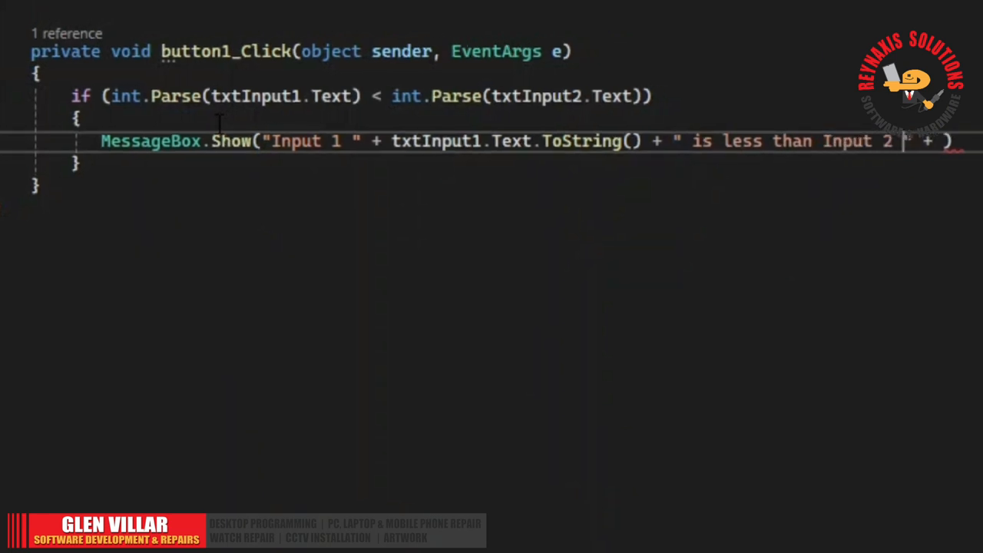
{"action": "type", "text": "t"}
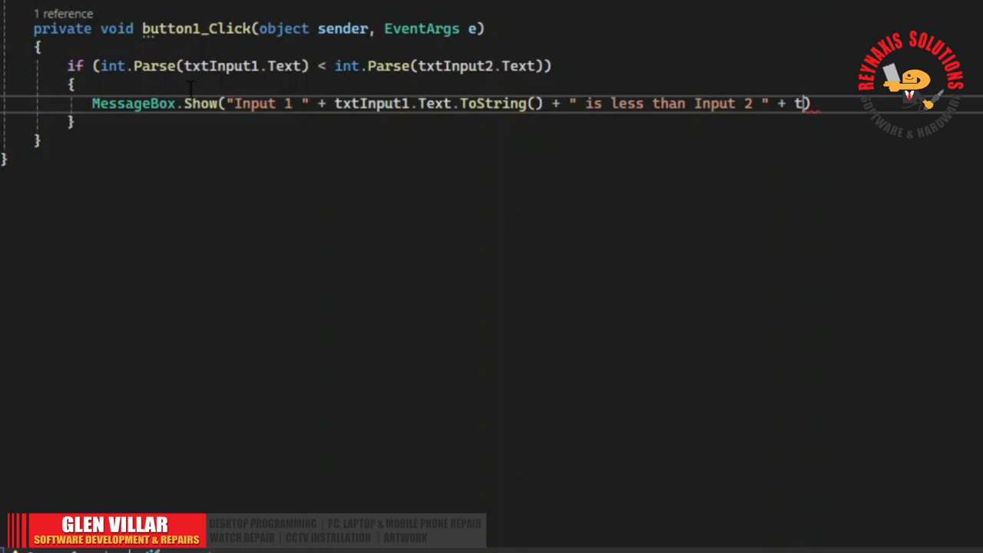
{"action": "type", "text": "txtIn"}
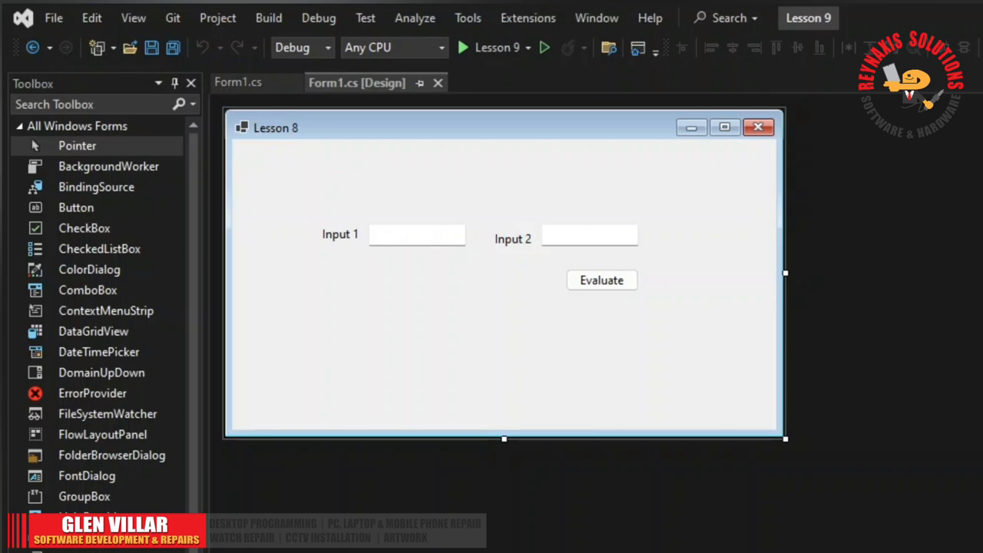
Run the Lesson 8 form in debug mode from the toolbar Start button.
{"action": "left_click", "coordinate": [463, 46]}
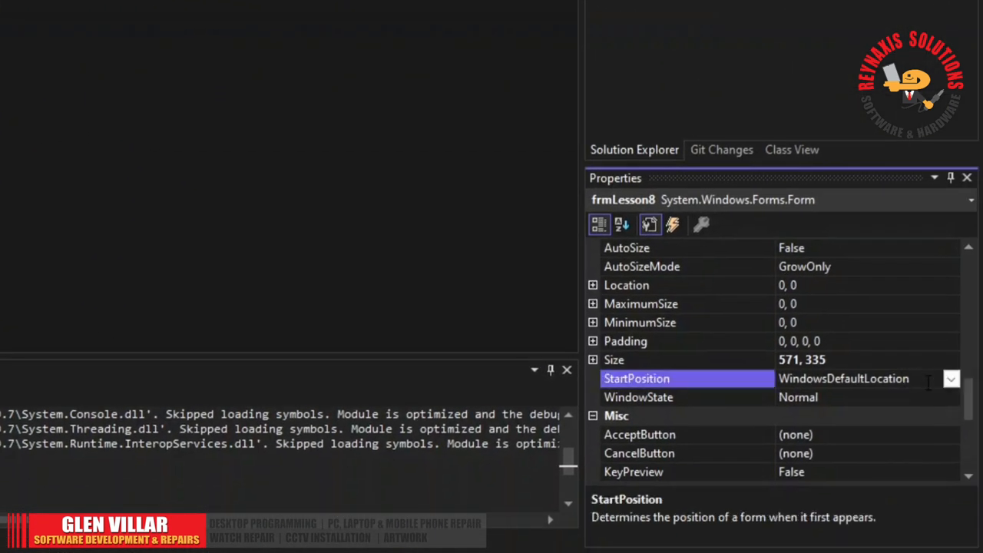
{"action": "mouse_move", "coordinate": [951, 379]}
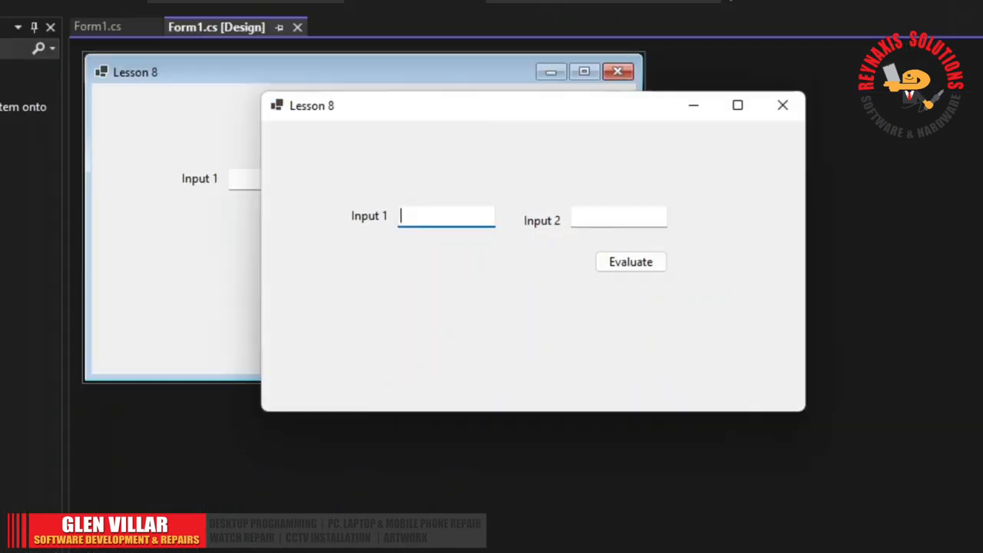
Evaluate 1 vs 2, dismiss the result, then evaluate 5 vs 7.
{"action": "type", "text": "1"}
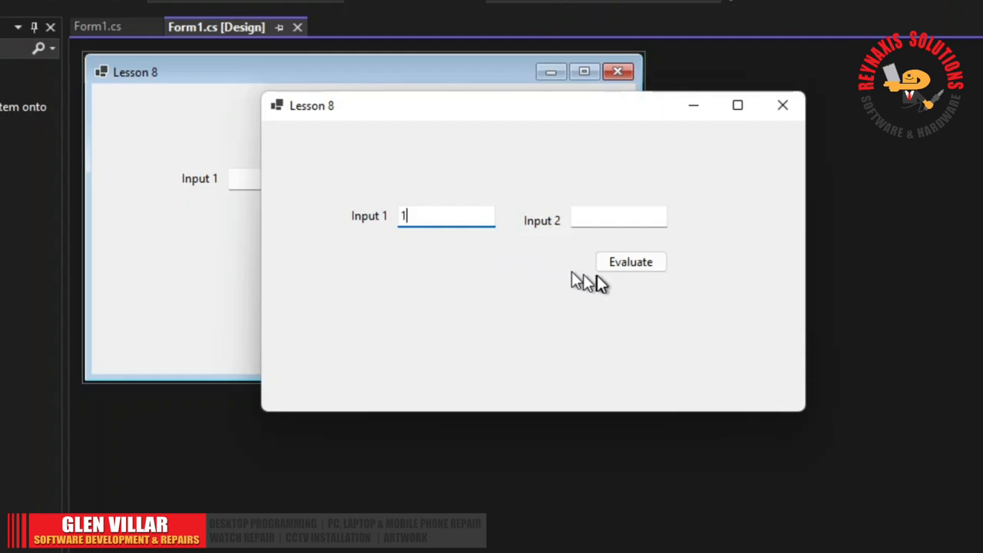
{"action": "type", "text": "2"}
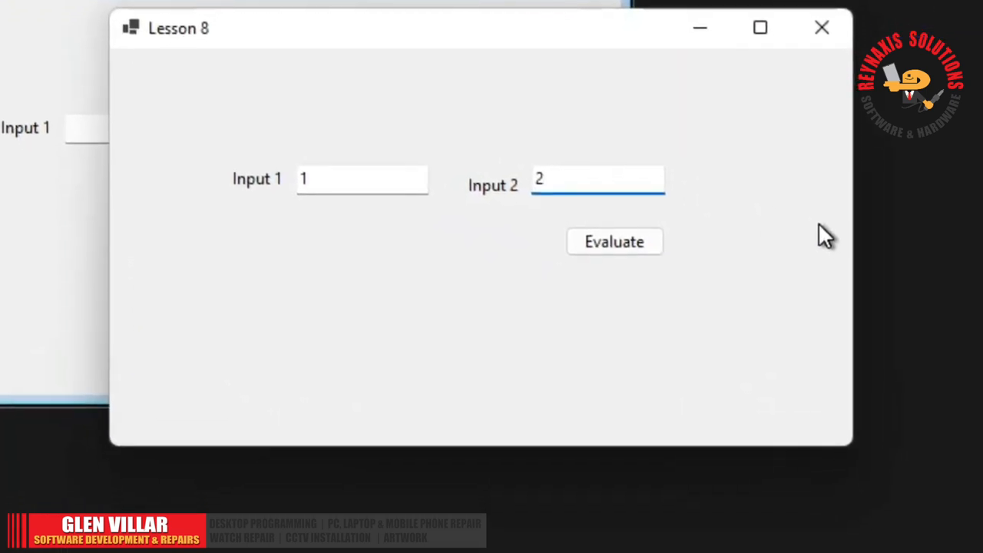
{"action": "left_click", "coordinate": [614, 241]}
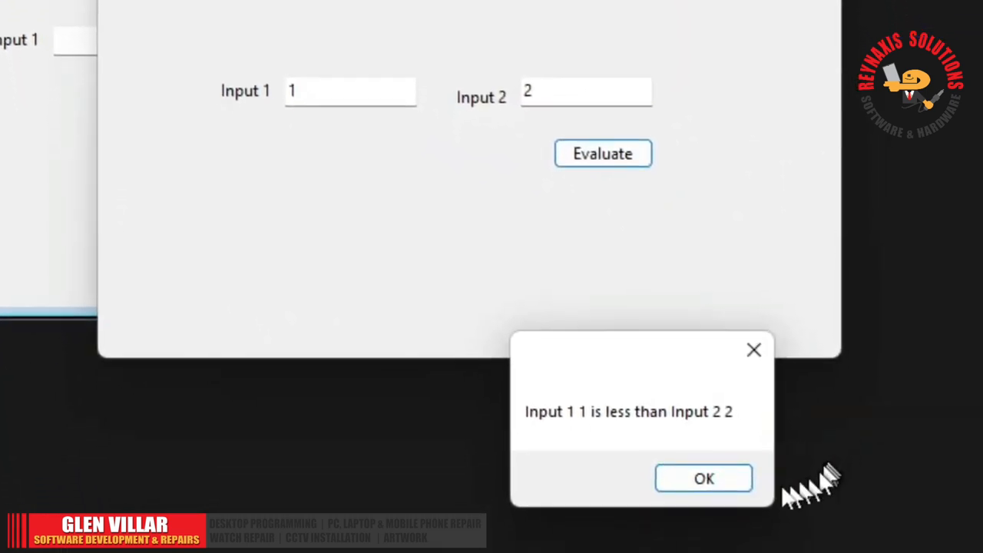
{"action": "mouse_move", "coordinate": [637, 449]}
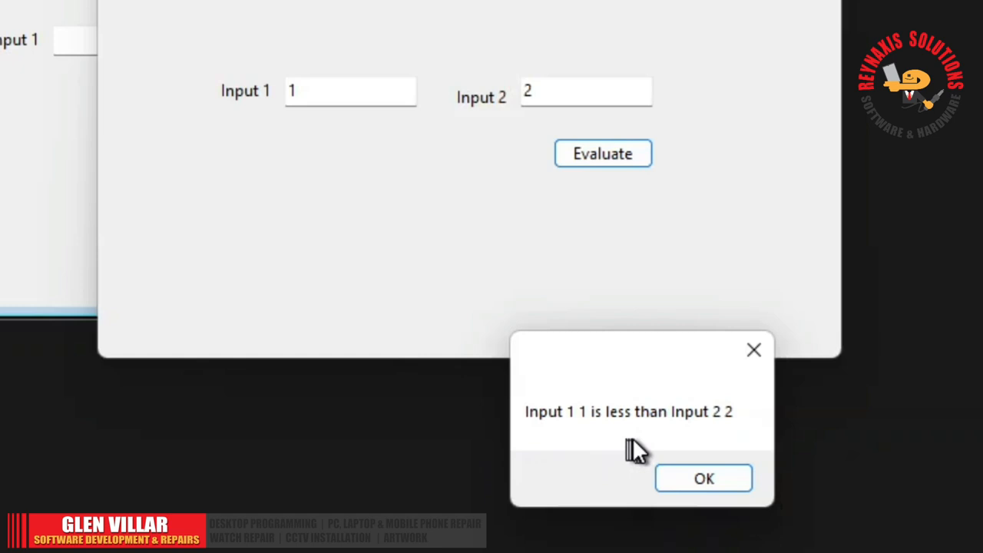
{"action": "mouse_move", "coordinate": [722, 442]}
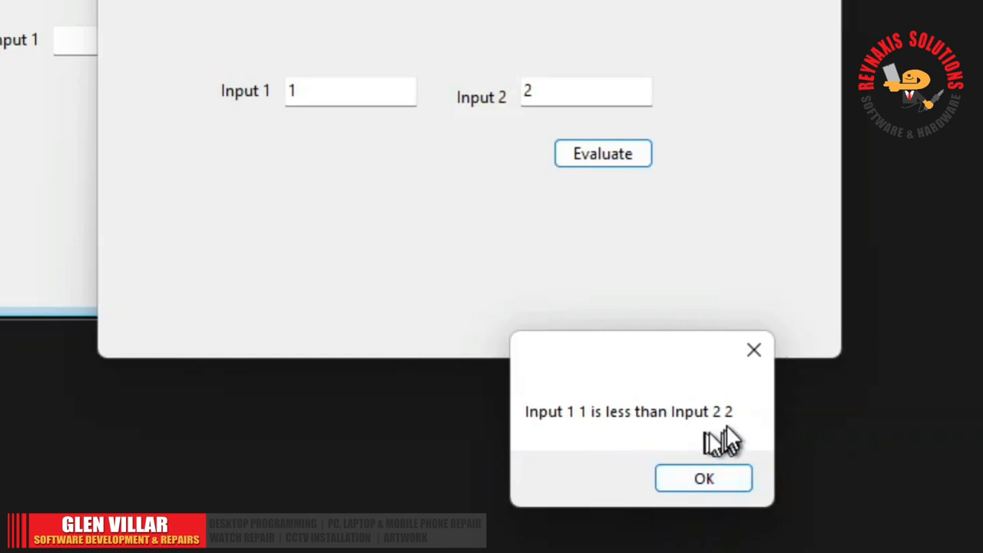
{"action": "left_click", "coordinate": [703, 477]}
{"action": "type", "text": "5"}
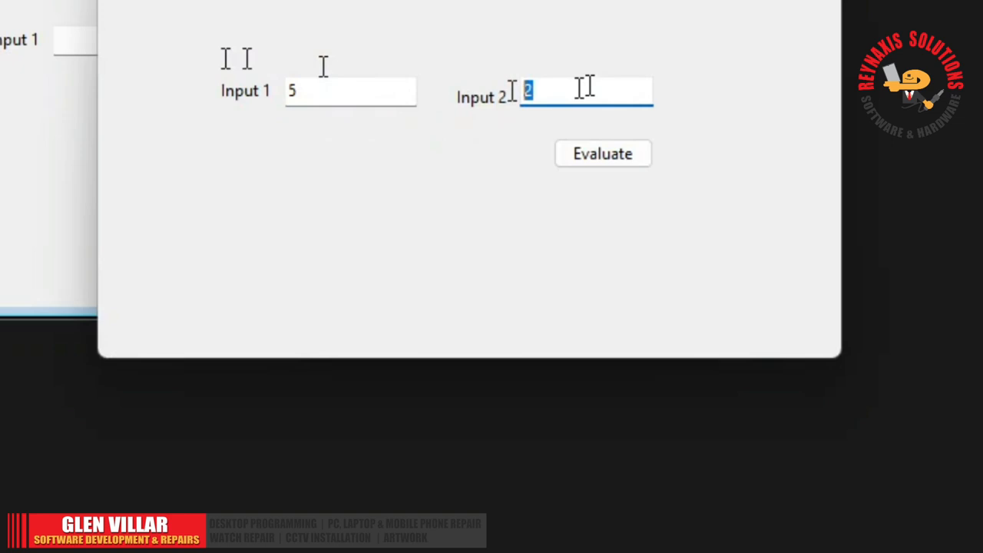
{"action": "left_click", "coordinate": [603, 153]}
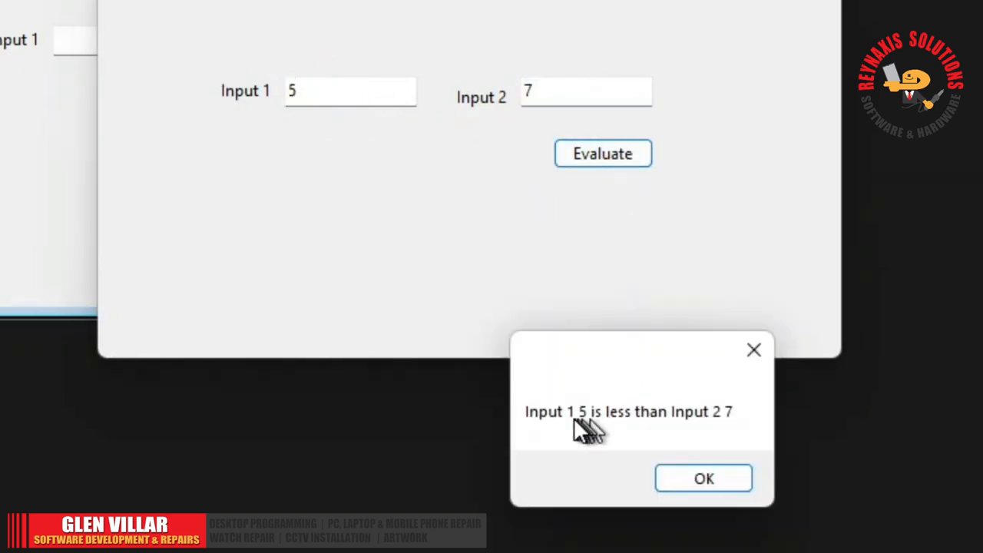
{"action": "mouse_move", "coordinate": [587, 434]}
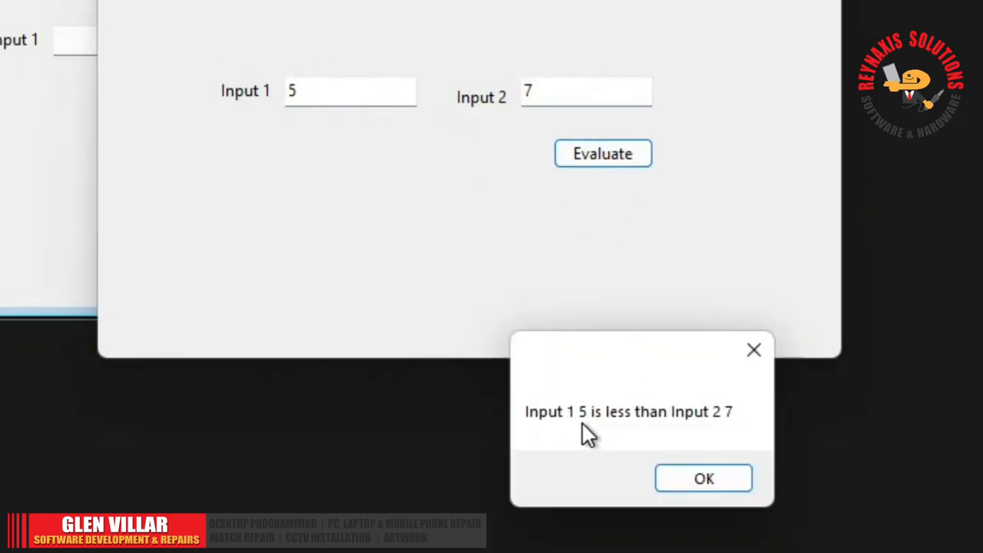
{"action": "mouse_move", "coordinate": [713, 434]}
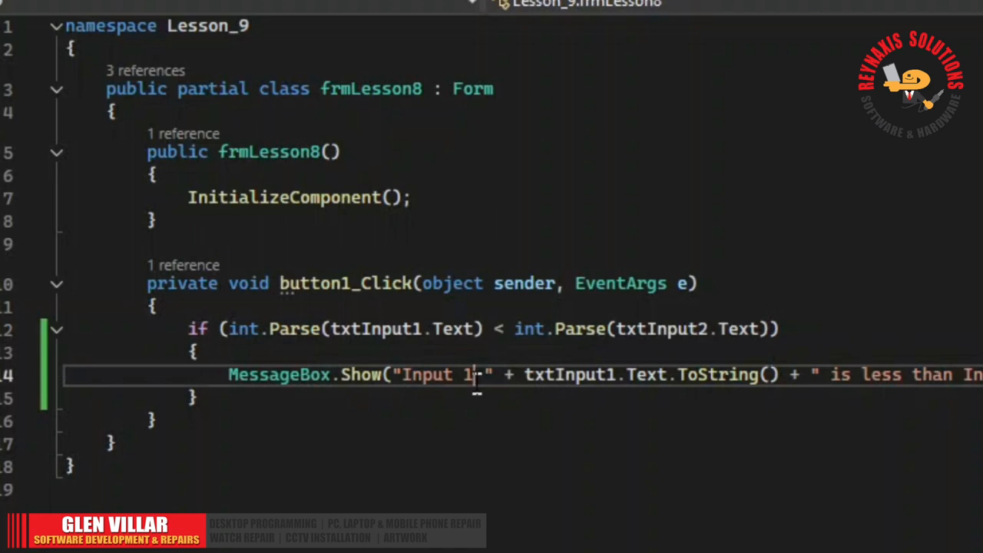
Label the less-than message values as "Input 1=" and "Input 2=" and relaunch the form.
{"action": "type", "text": "="}
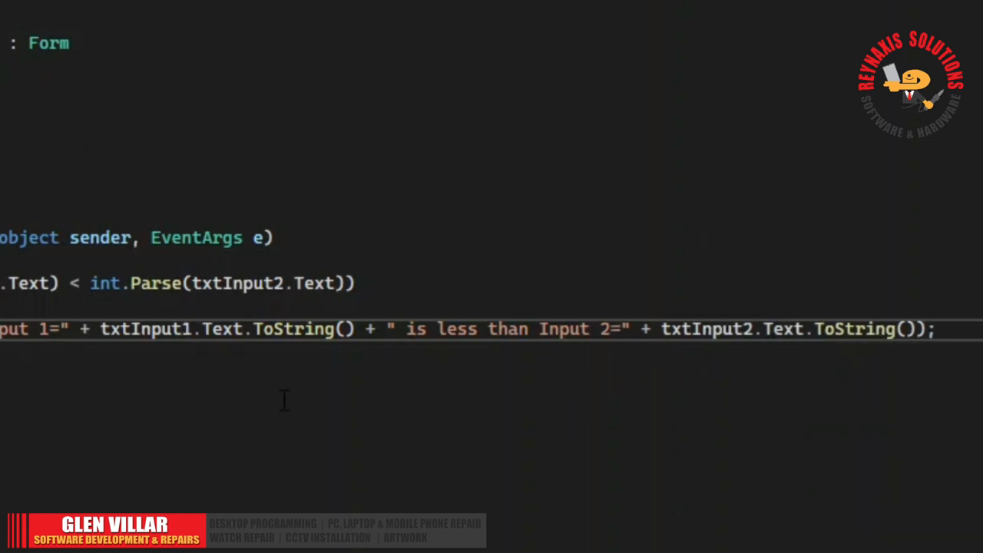
{"action": "scroll", "scroll_direction": "up", "scroll_amount": 3}
{"action": "type", "text": "1"}
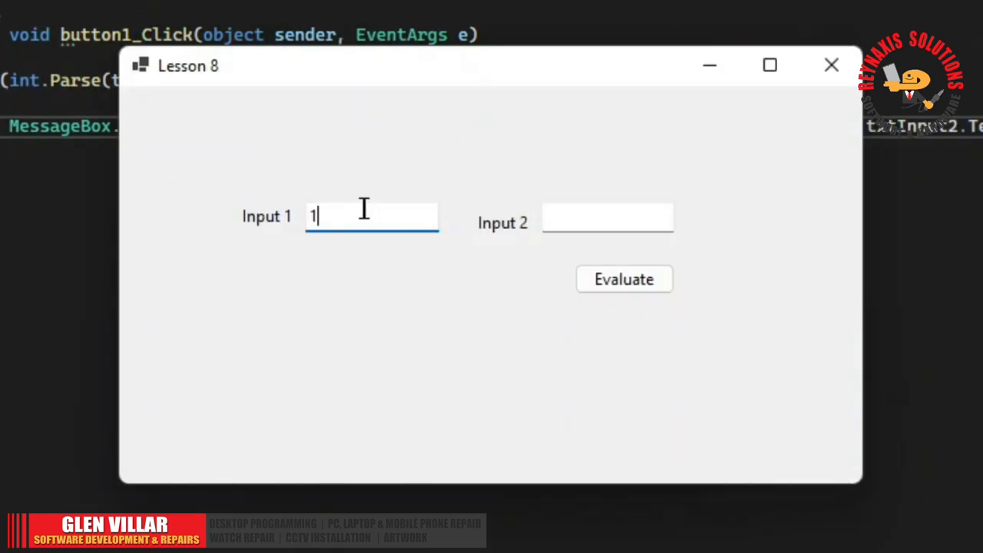
Evaluate 14 vs 20 (less-than message shown), then 20 vs 14 (no message).
{"action": "type", "text": "2-"}
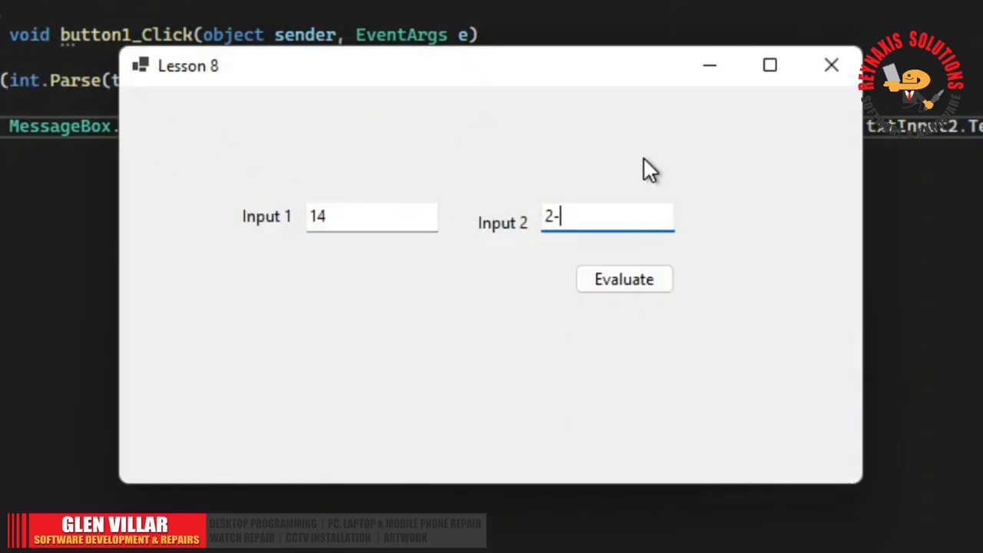
{"action": "left_click", "coordinate": [623, 279]}
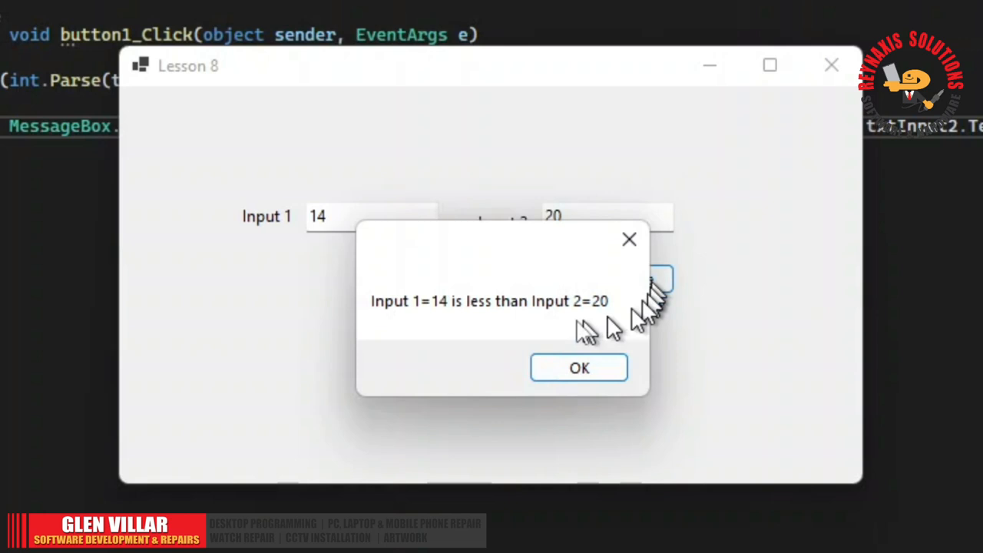
{"action": "mouse_move", "coordinate": [440, 329]}
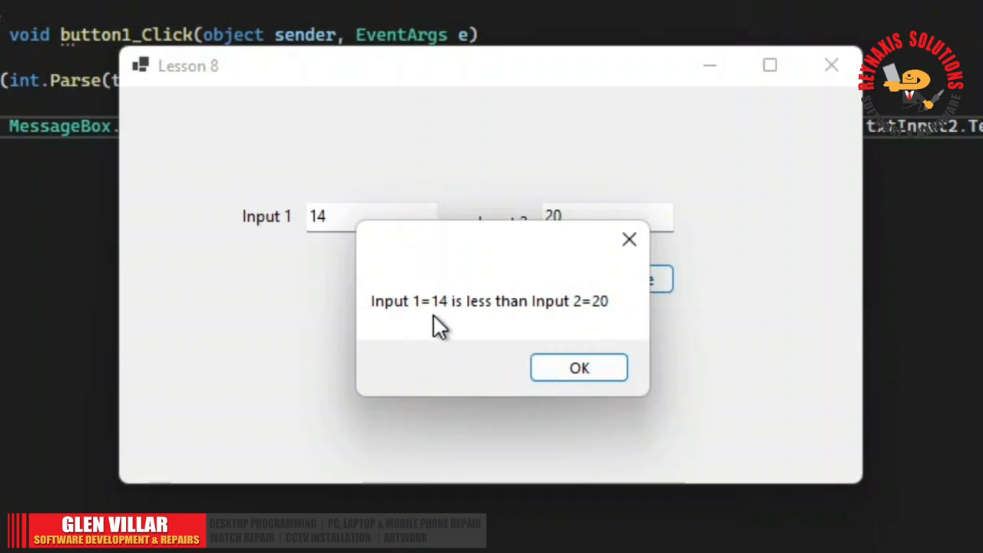
{"action": "mouse_move", "coordinate": [591, 330]}
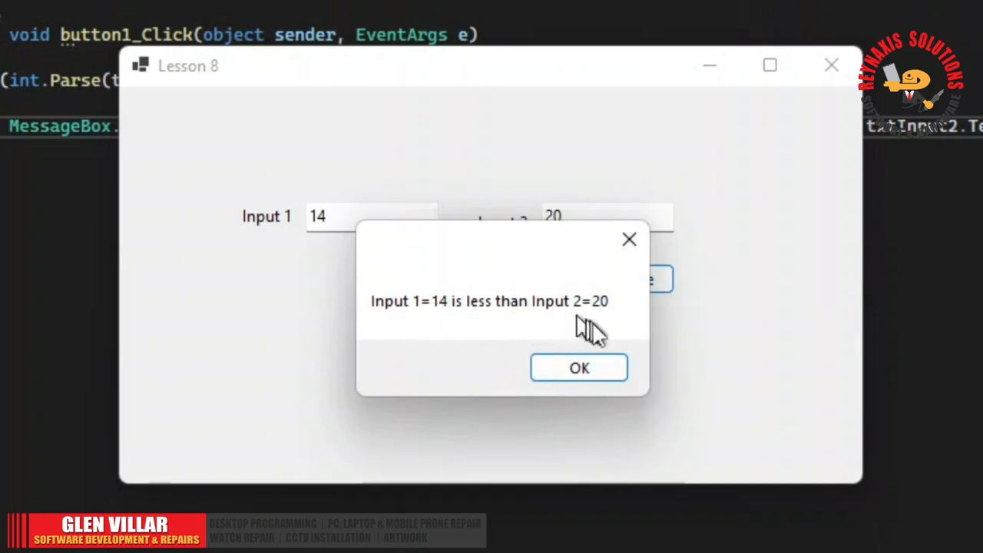
{"action": "left_click", "coordinate": [578, 368]}
{"action": "type", "text": "14"}
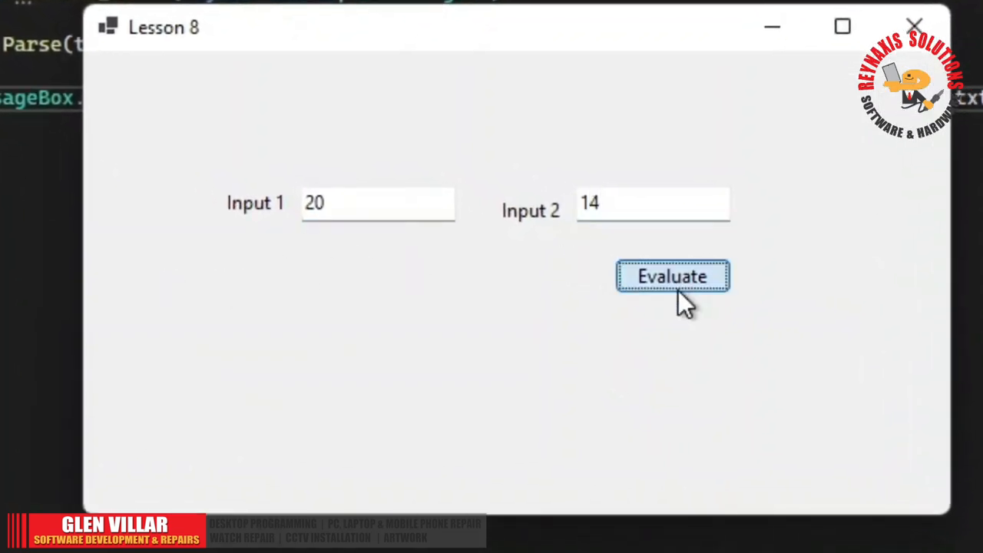
{"action": "left_click", "coordinate": [672, 276]}
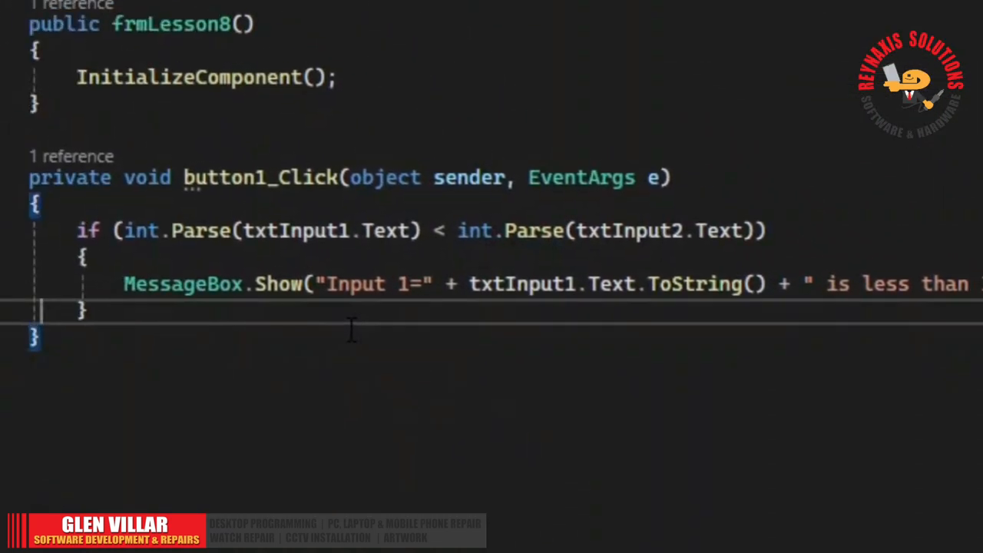
Add an else branch whose message says Input 1 is greater than or equal to Input 2.
{"action": "key", "text": "Return"}
{"action": "type", "text": "else"}
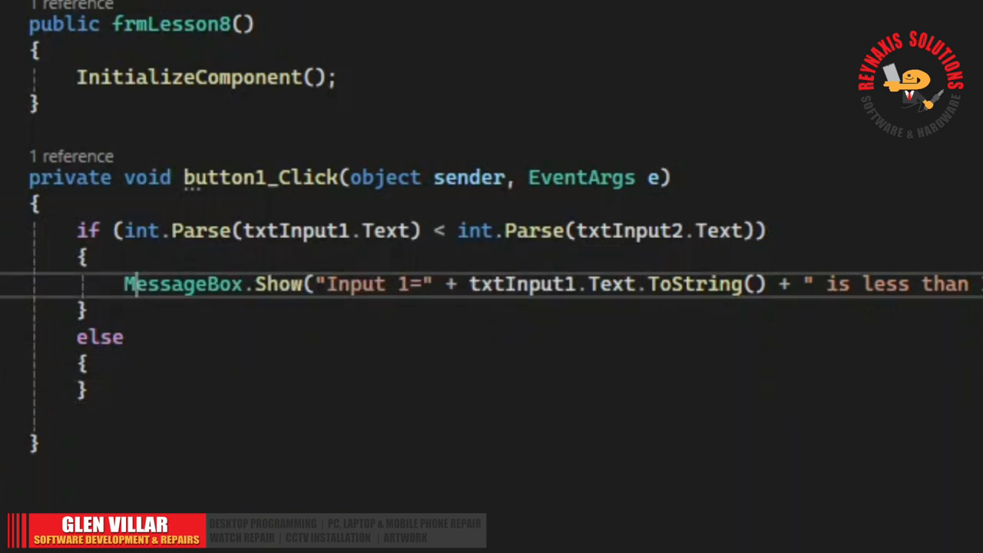
{"action": "double_click", "coordinate": [183, 284]}
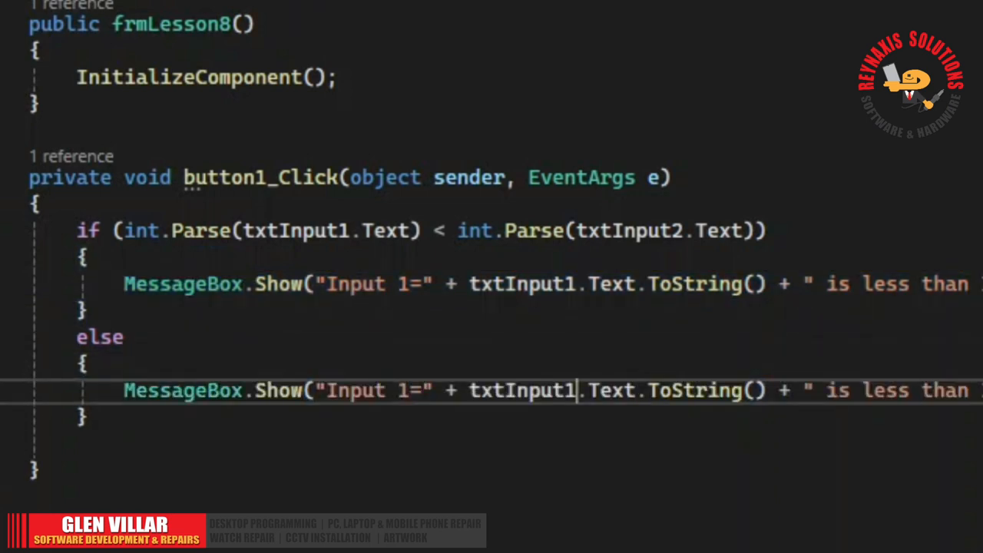
{"action": "double_click", "coordinate": [885, 390]}
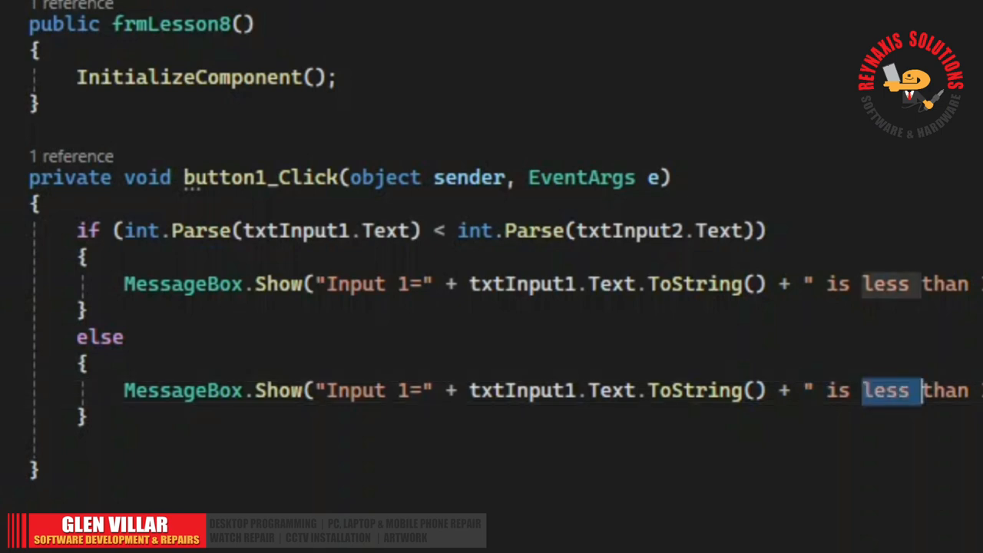
{"action": "type", "text": "greater"}
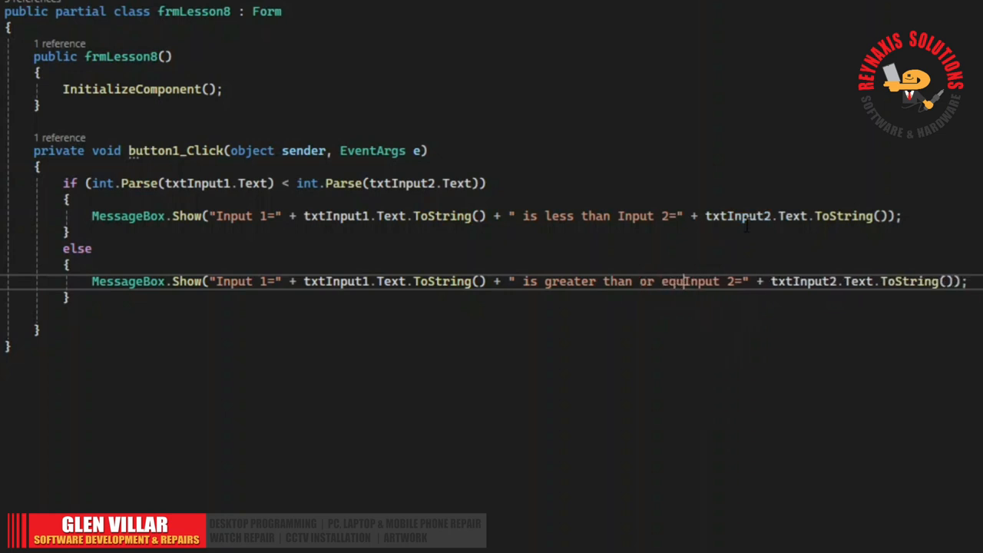
{"action": "type", "text": "to"}
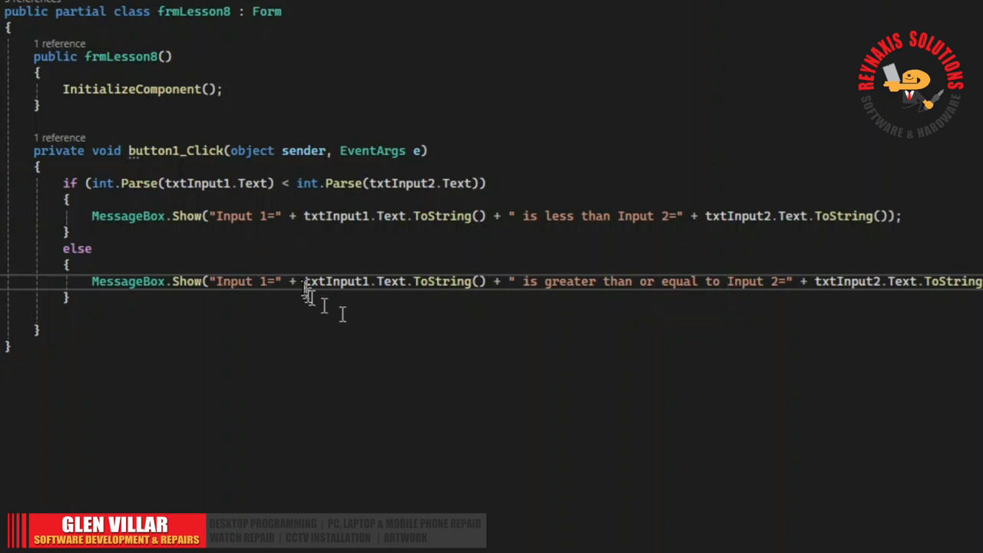
{"action": "mouse_move", "coordinate": [219, 188]}
{"action": "type", "text": "8"}
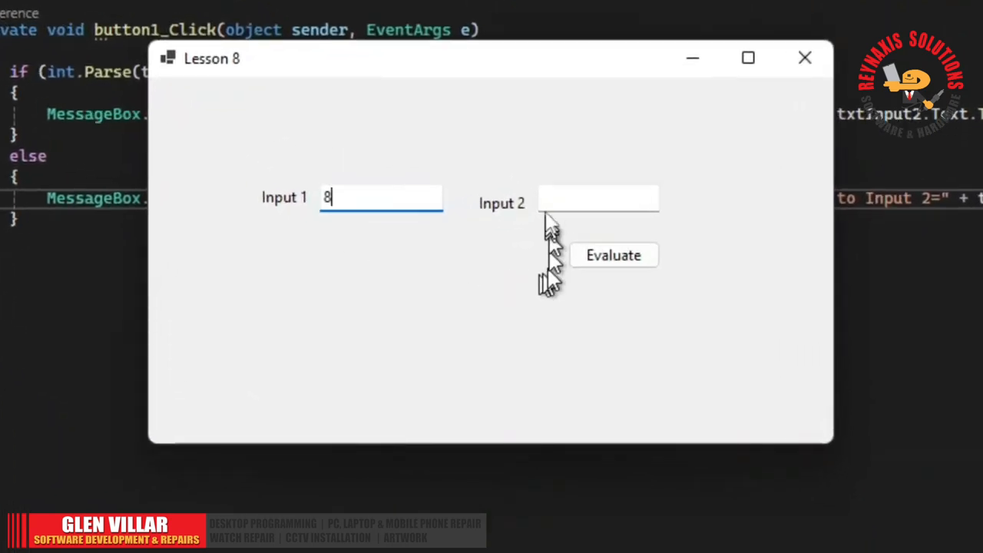
Evaluate 8 vs 14, dismiss the "Input 1=8 is less than Input 2=14" message, and close the app.
{"action": "type", "text": "14"}
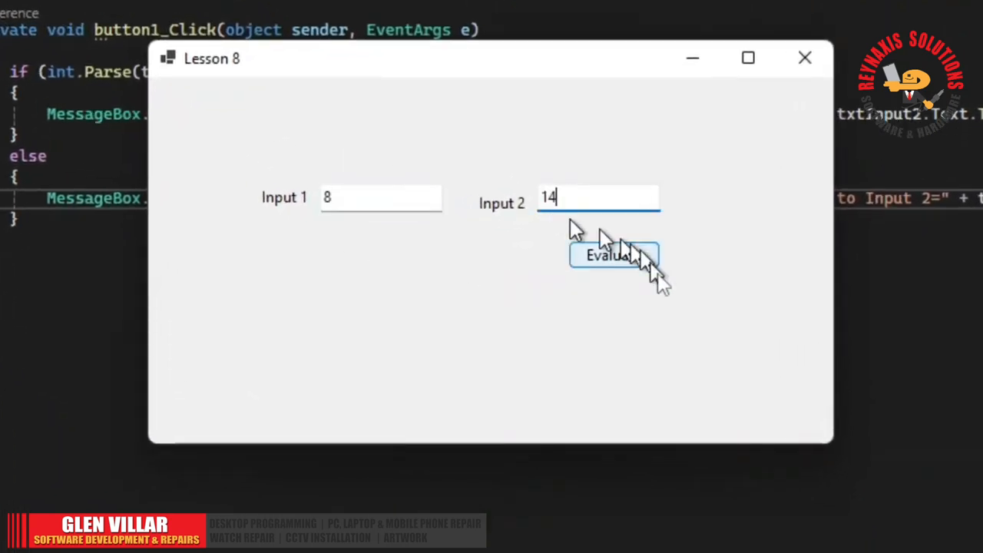
{"action": "left_click", "coordinate": [612, 255]}
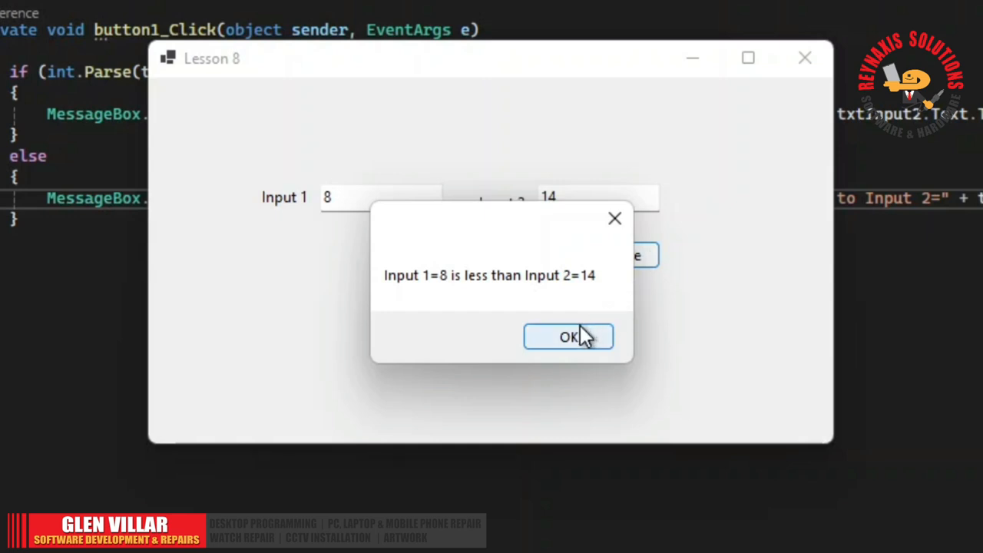
{"action": "left_click", "coordinate": [568, 336]}
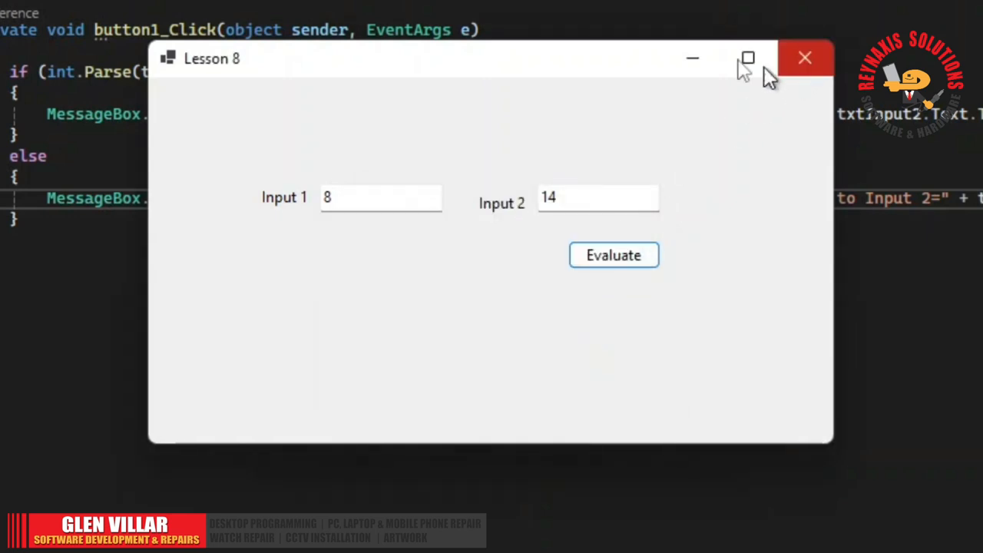
{"action": "left_click", "coordinate": [804, 57]}
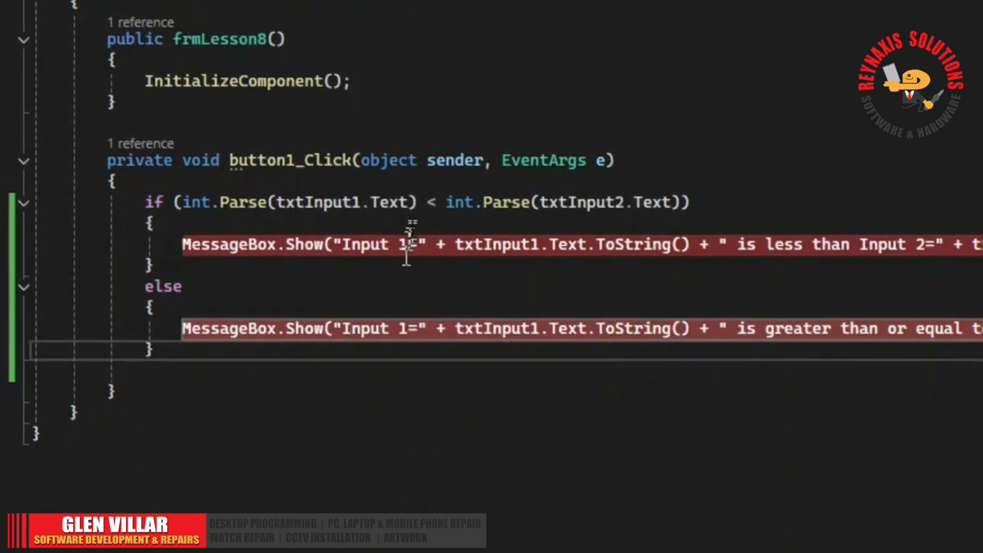
{"action": "mouse_move", "coordinate": [396, 324]}
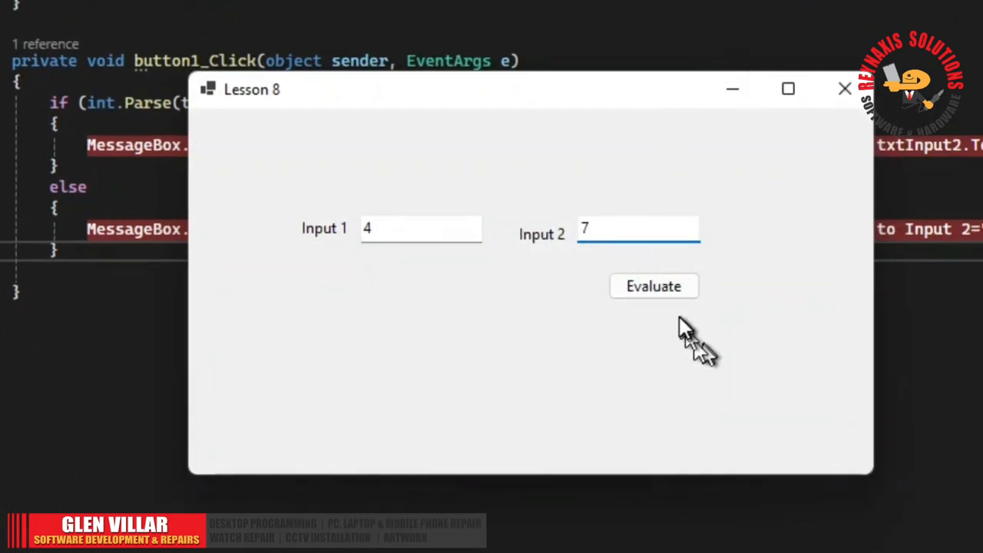
Evaluate 4 vs 7 so execution pauses at the less-than message breakpoint.
{"action": "left_click", "coordinate": [843, 88]}
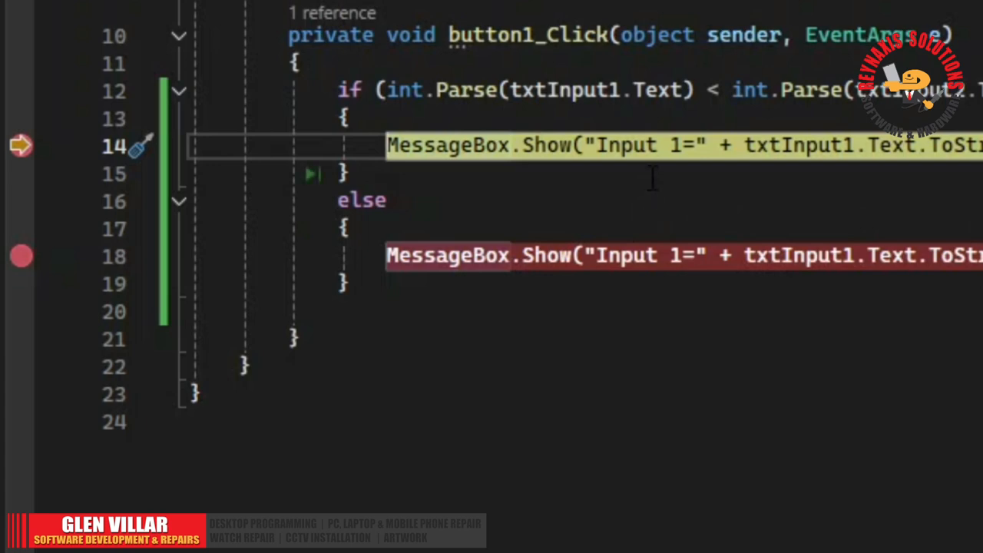
{"action": "mouse_move", "coordinate": [526, 146]}
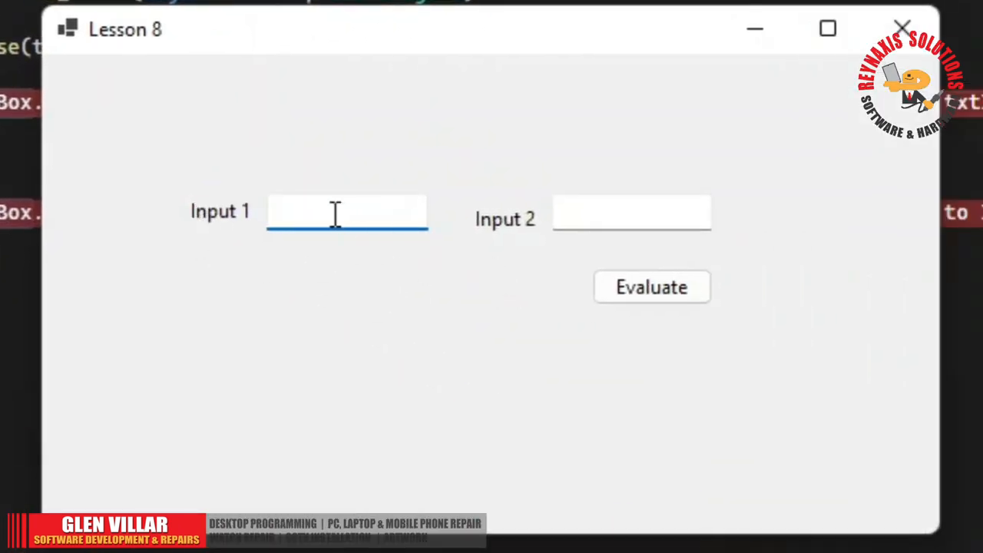
Enter 8 and 5 in the Lesson 8 form and evaluate them.
{"action": "left_click", "coordinate": [631, 211]}
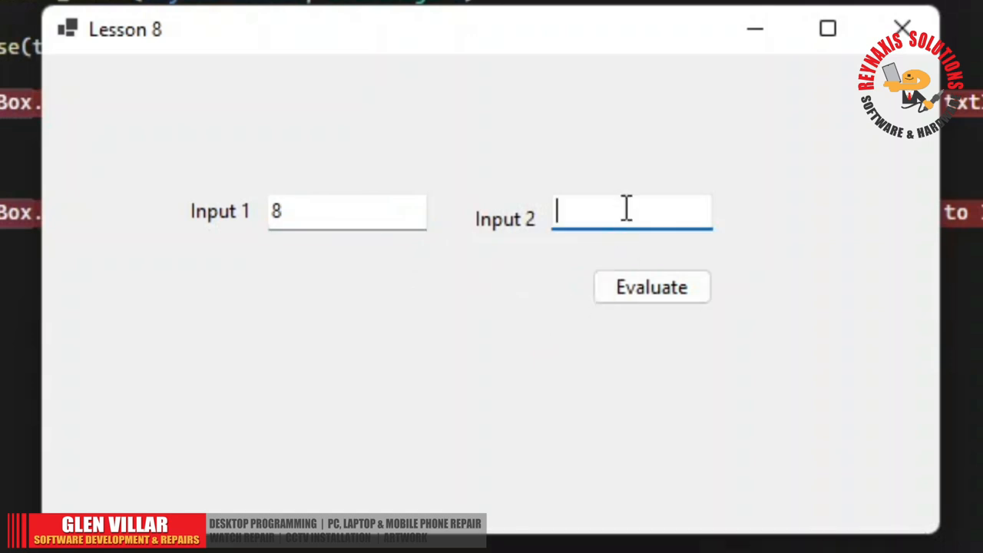
{"action": "type", "text": "5"}
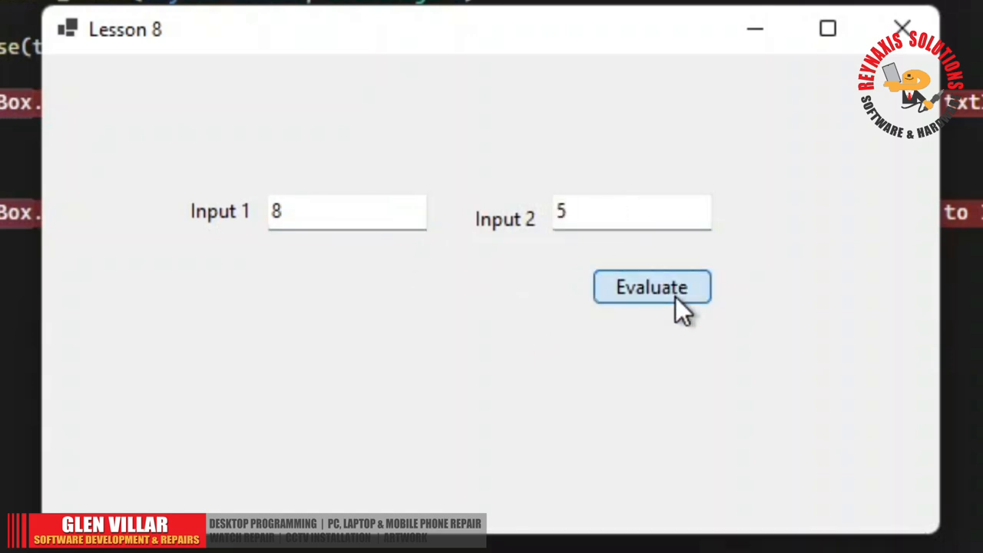
{"action": "left_click", "coordinate": [651, 286]}
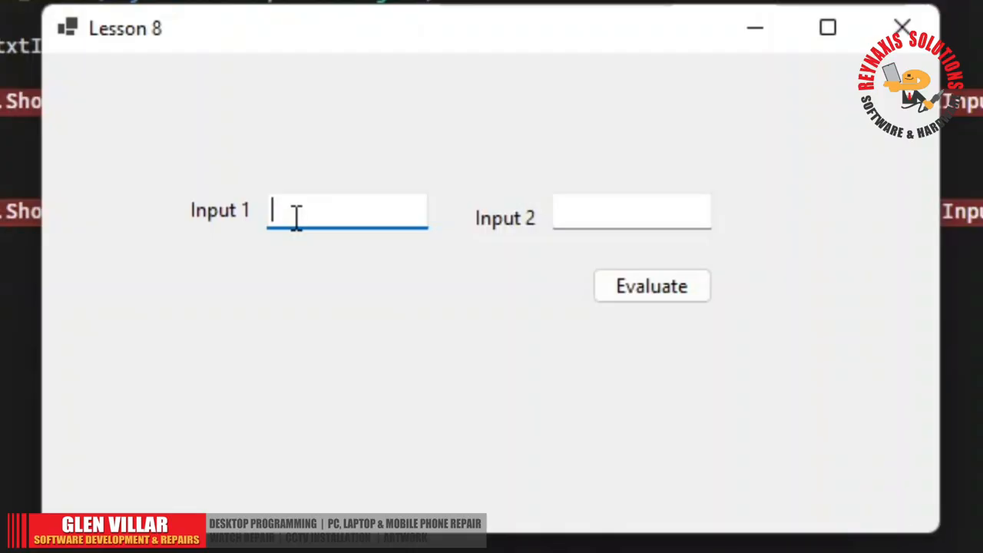
{"action": "mouse_move", "coordinate": [564, 211]}
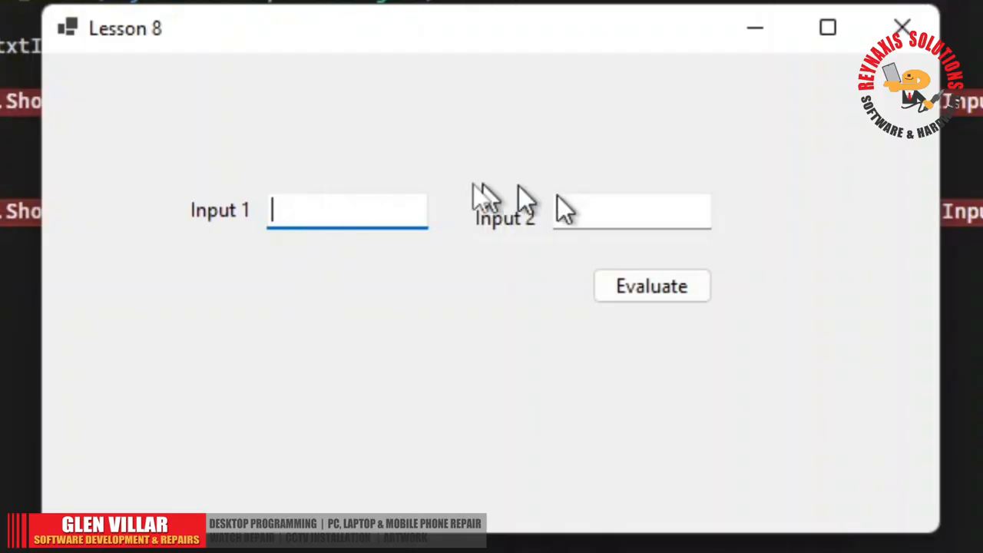
{"action": "type", "text": "5"}
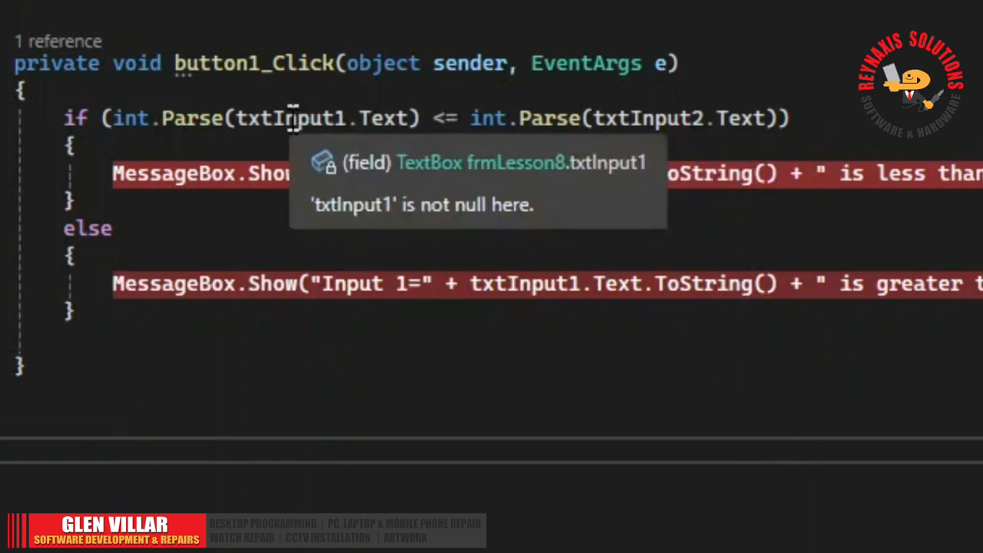
{"action": "mouse_move", "coordinate": [445, 118]}
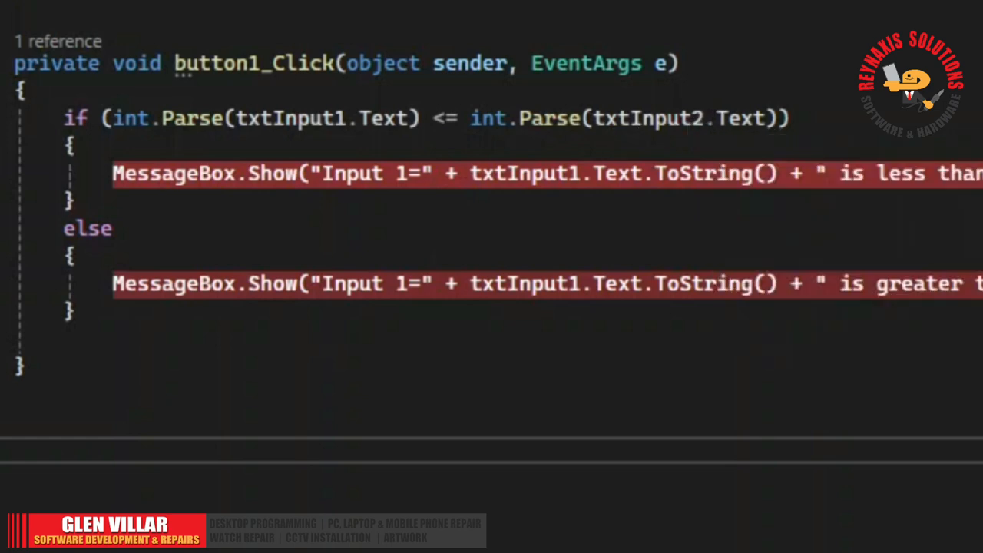
Change the if condition to <= and evaluate 7 vs 6 in the running form.
{"action": "left_click", "coordinate": [396, 284]}
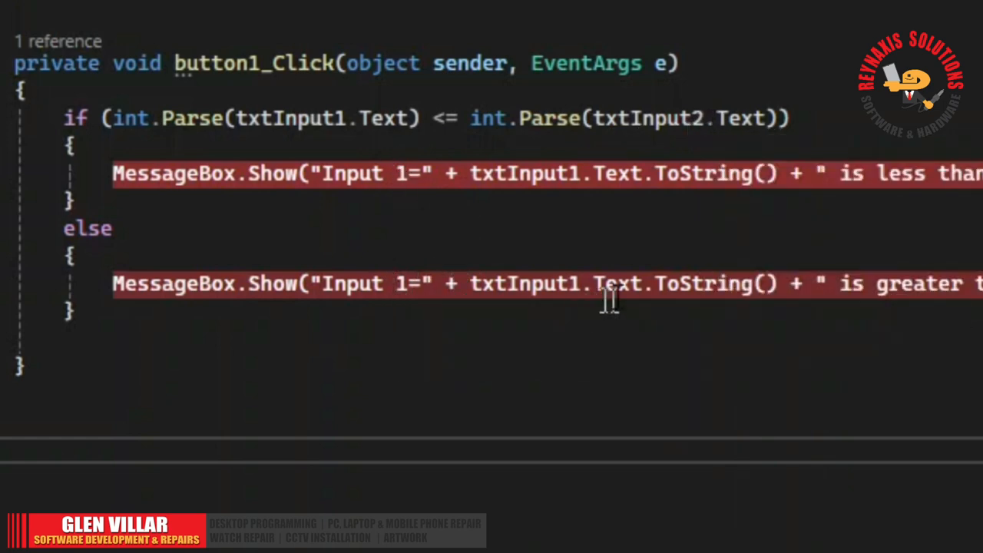
{"action": "mouse_move", "coordinate": [338, 115]}
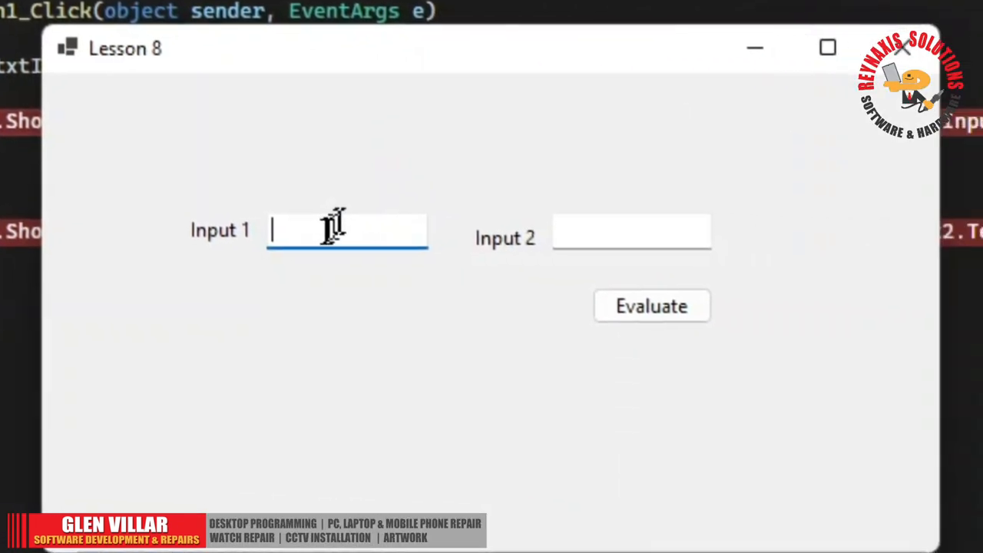
{"action": "mouse_move", "coordinate": [606, 227]}
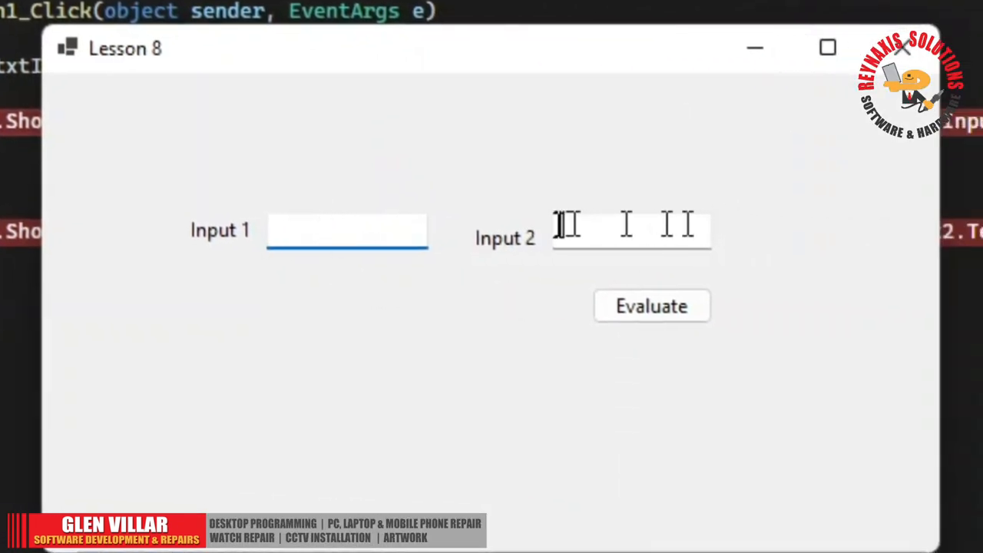
{"action": "type", "text": "6"}
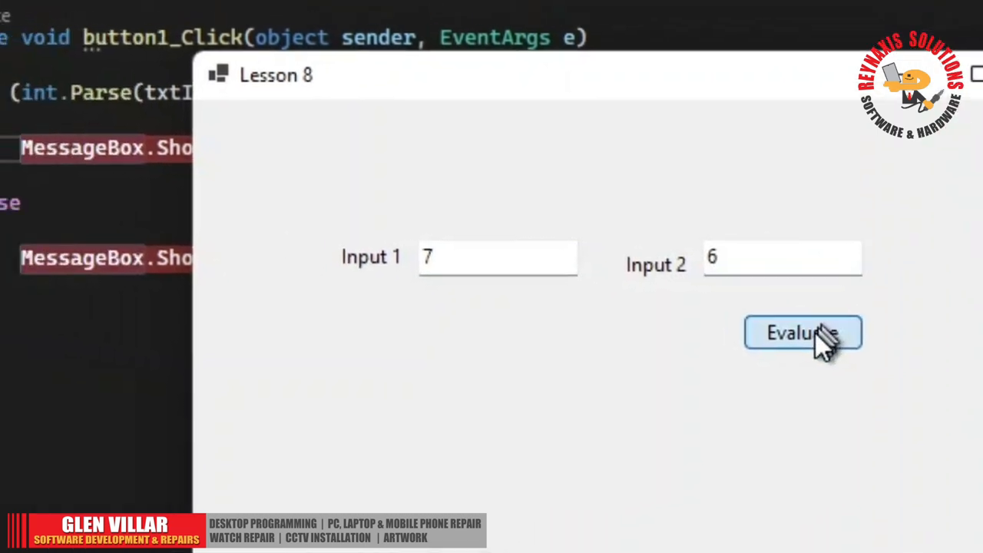
{"action": "left_click", "coordinate": [801, 332]}
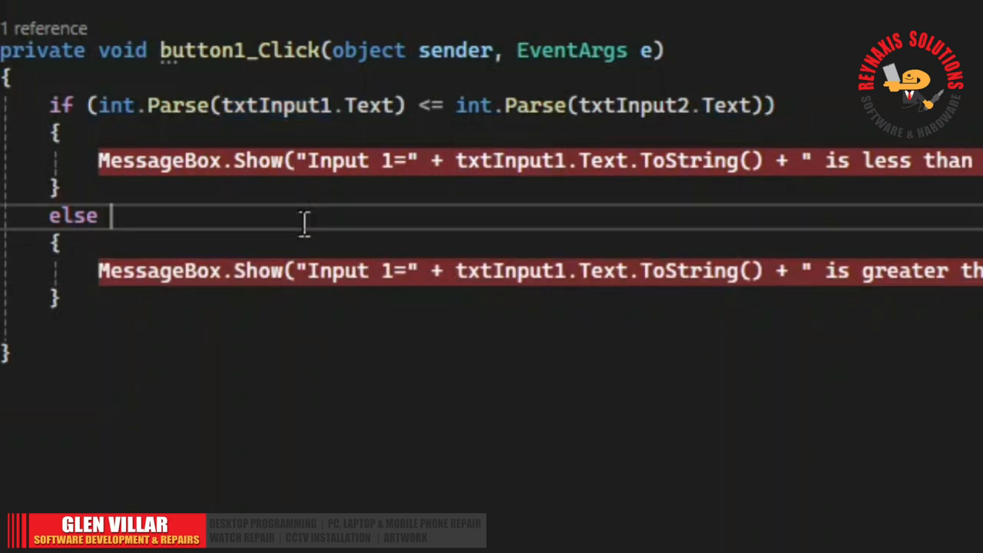
Change else to else if (int.Parse(txtInput1.Text) == 5).
{"action": "type", "text": "if("}
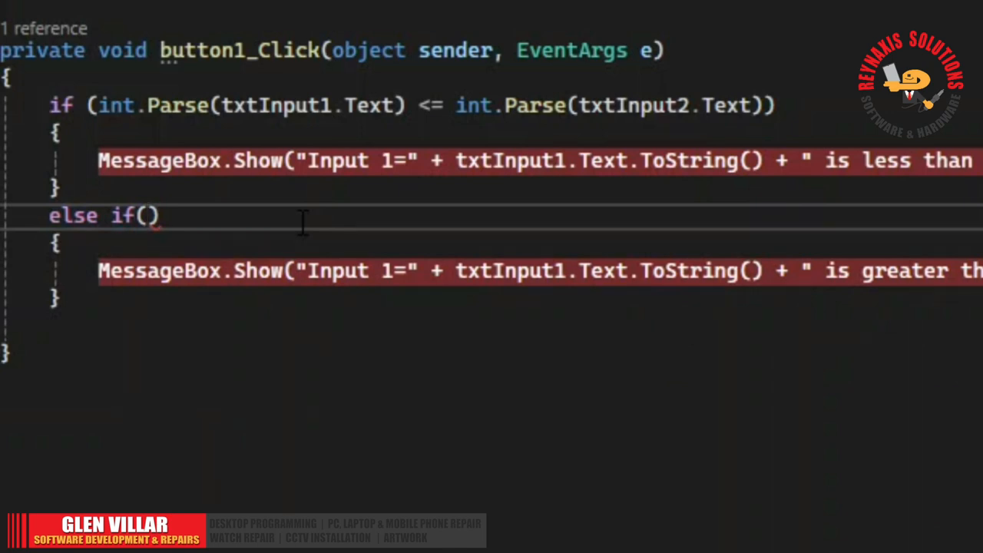
{"action": "mouse_move", "coordinate": [455, 237]}
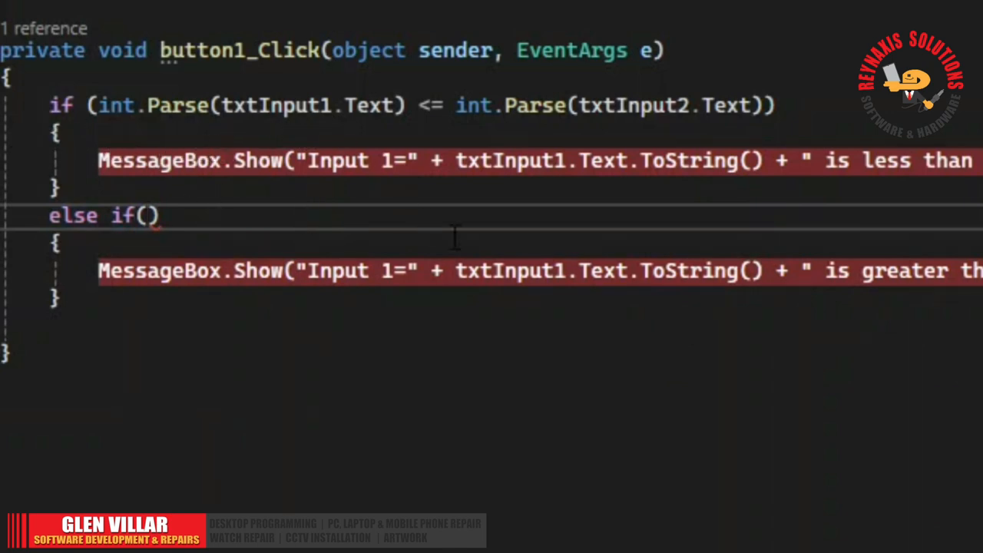
{"action": "type", "text": "int.Parse("}
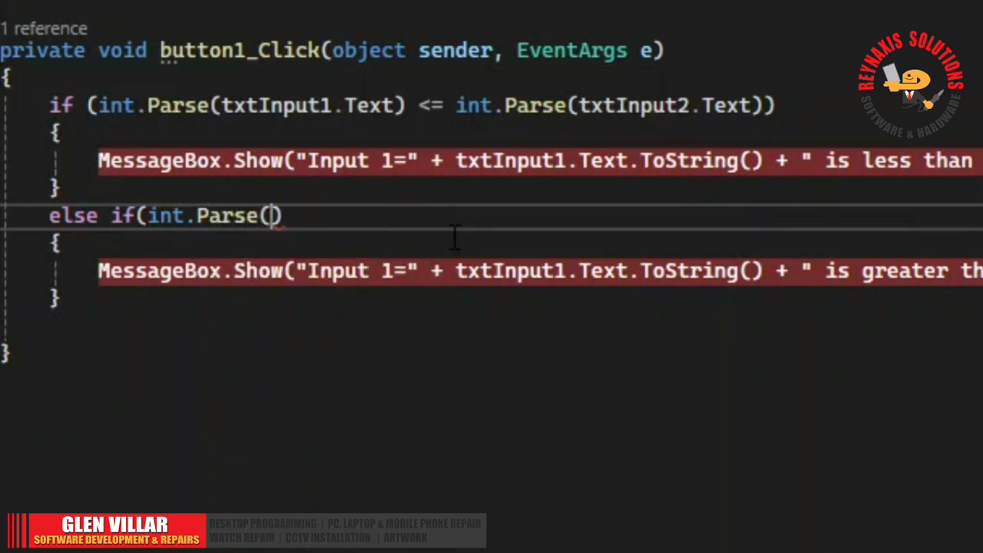
{"action": "type", "text": "txtInput1."}
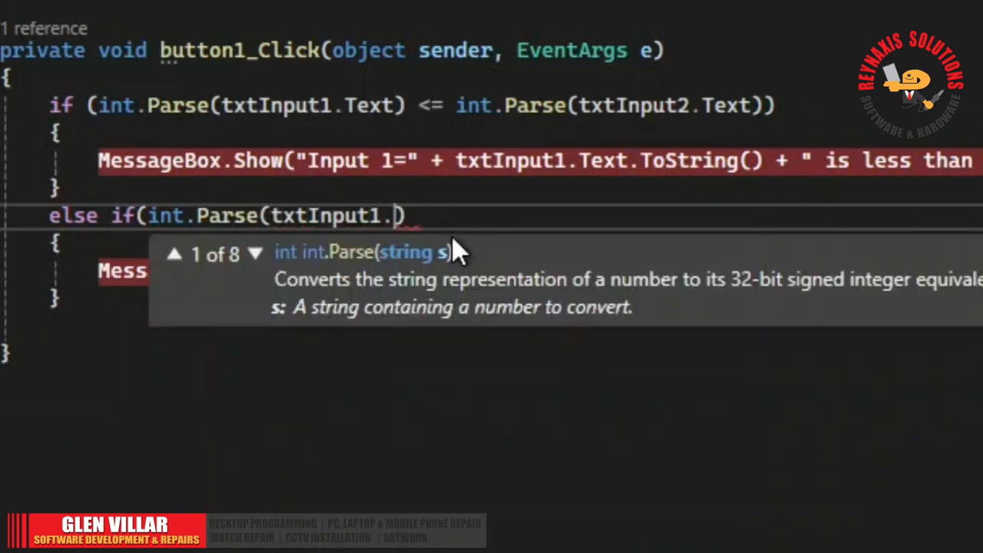
{"action": "type", "text": "Text))"}
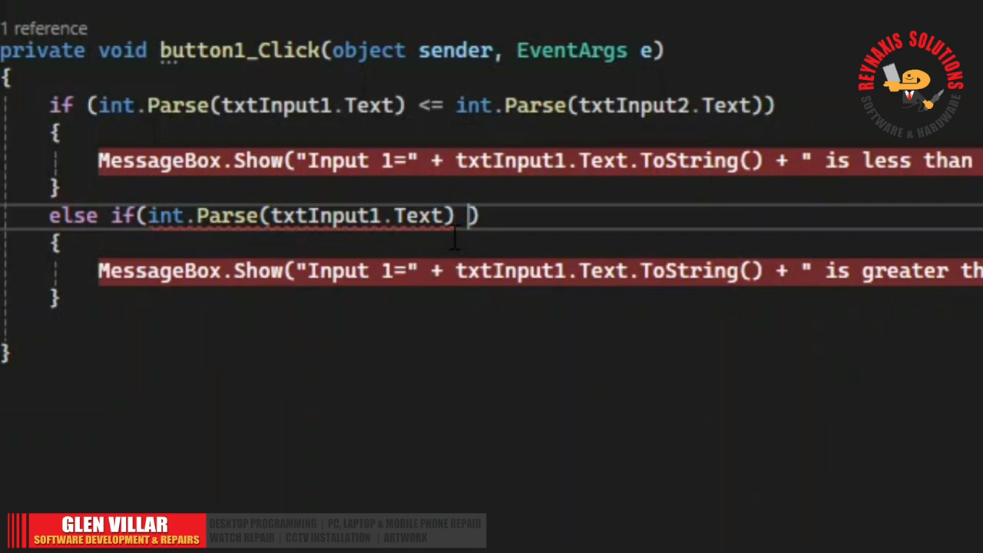
{"action": "type", "text": "= 5"}
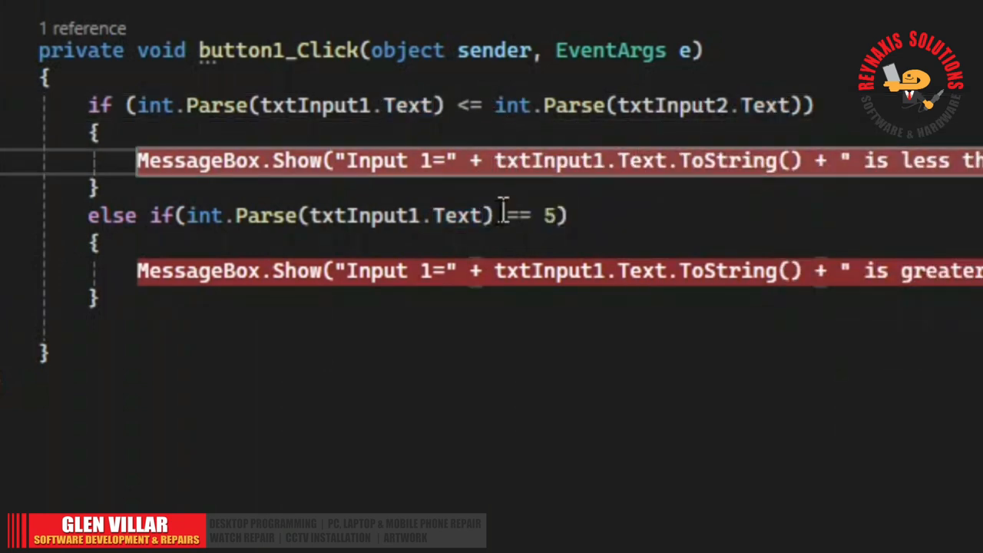
{"action": "mouse_move", "coordinate": [449, 288]}
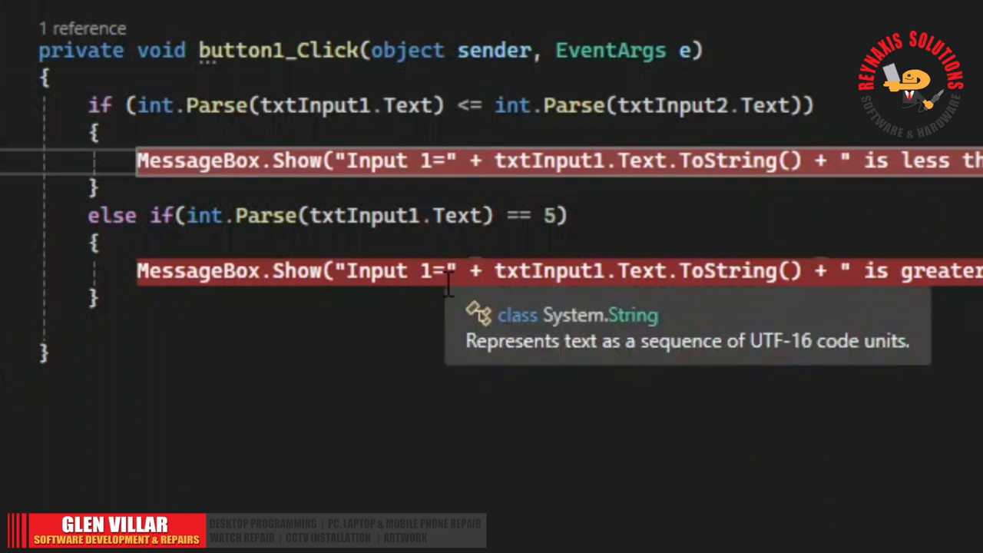
{"action": "mouse_move", "coordinate": [420, 249]}
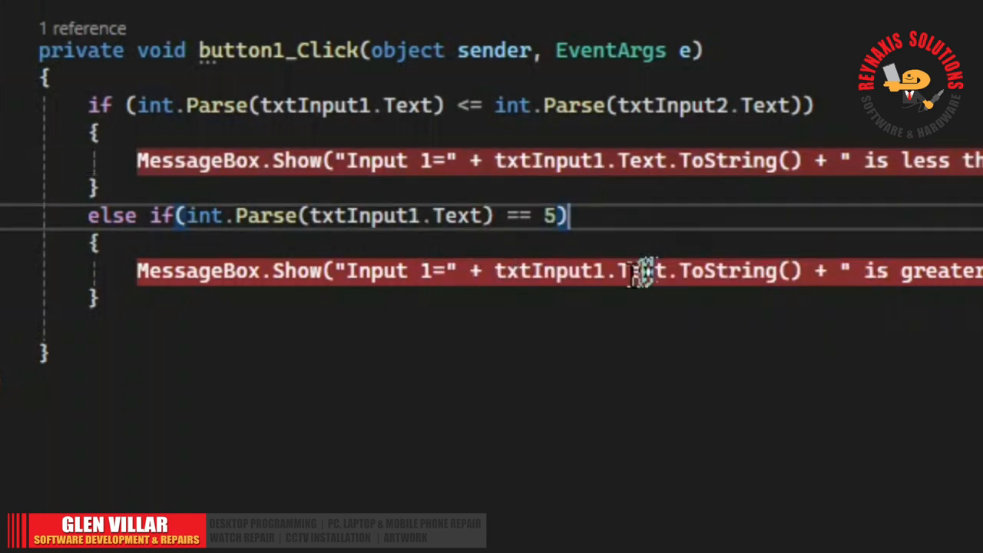
{"action": "mouse_move", "coordinate": [546, 270]}
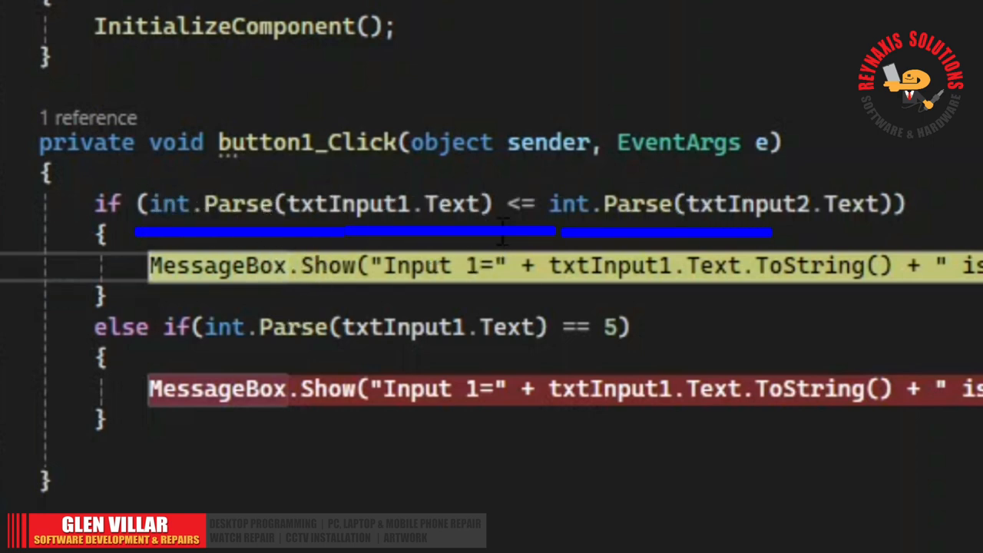
{"action": "mouse_move", "coordinate": [407, 219]}
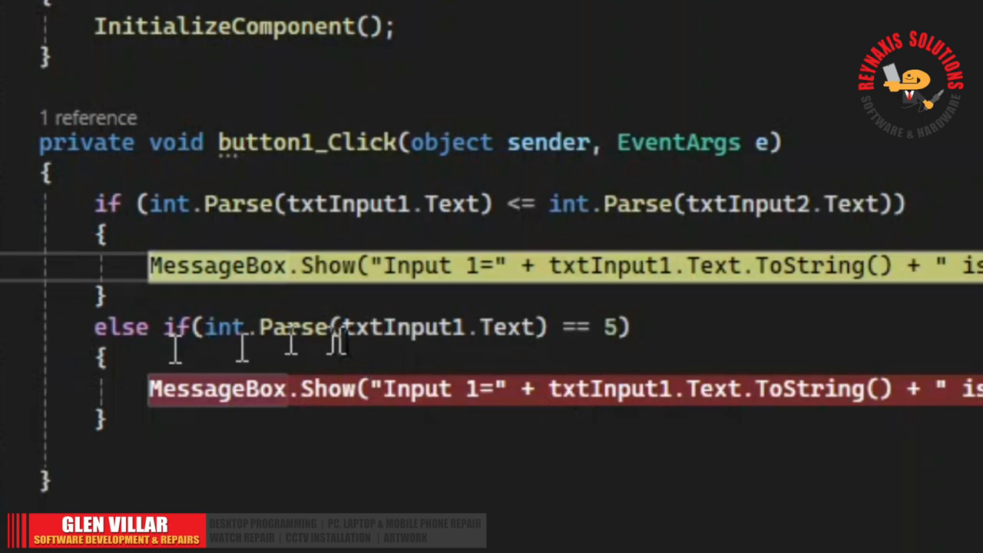
{"action": "mouse_move", "coordinate": [387, 357]}
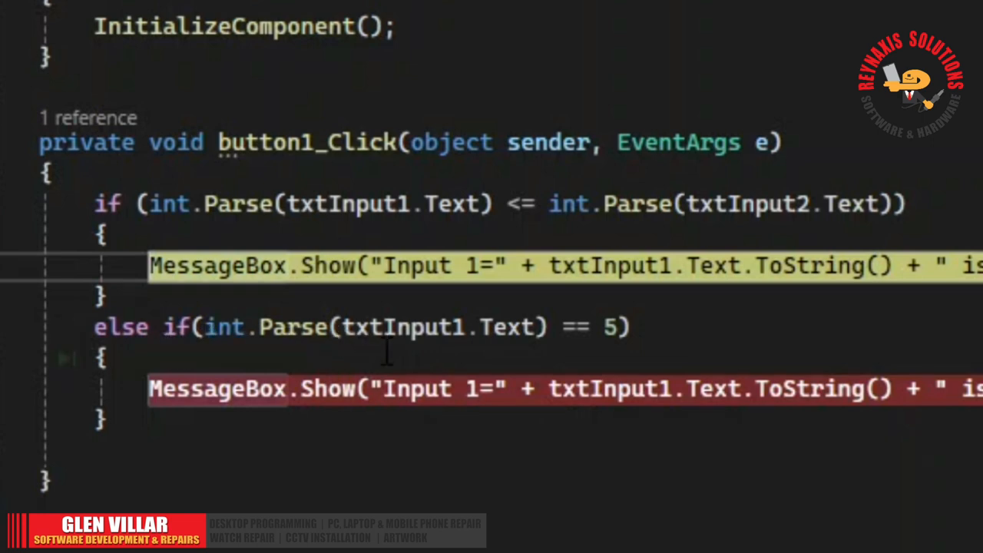